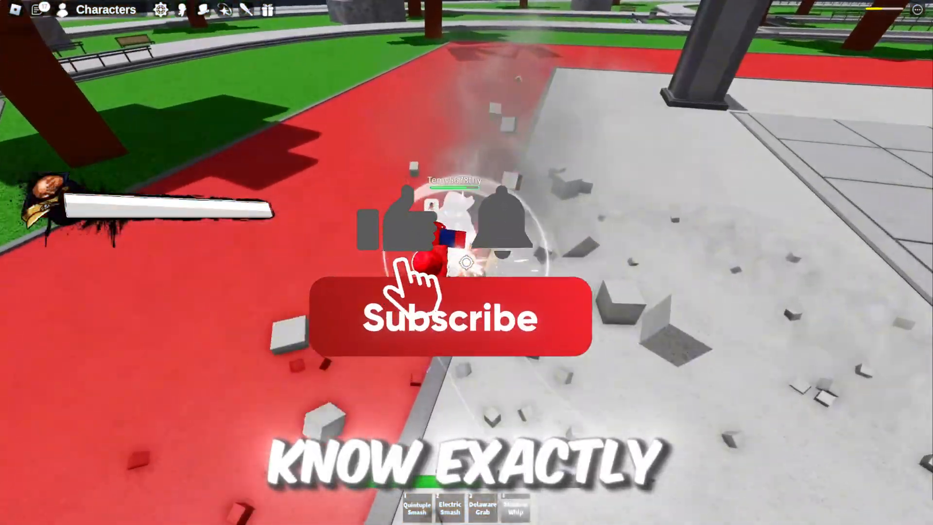
# Step: Dismiss the GearUP Booster promo and start boosting Roblox from its Home card
pyautogui.click(444, 317)
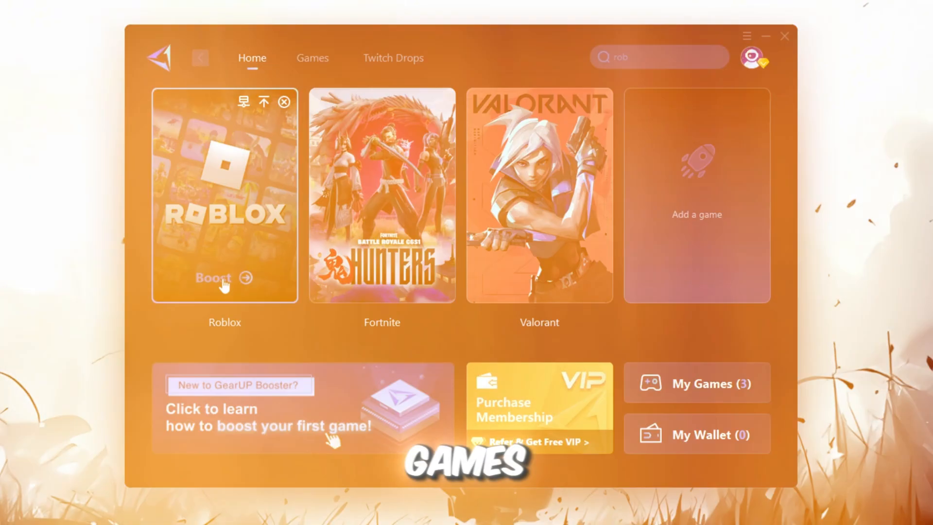
pyautogui.click(224, 278)
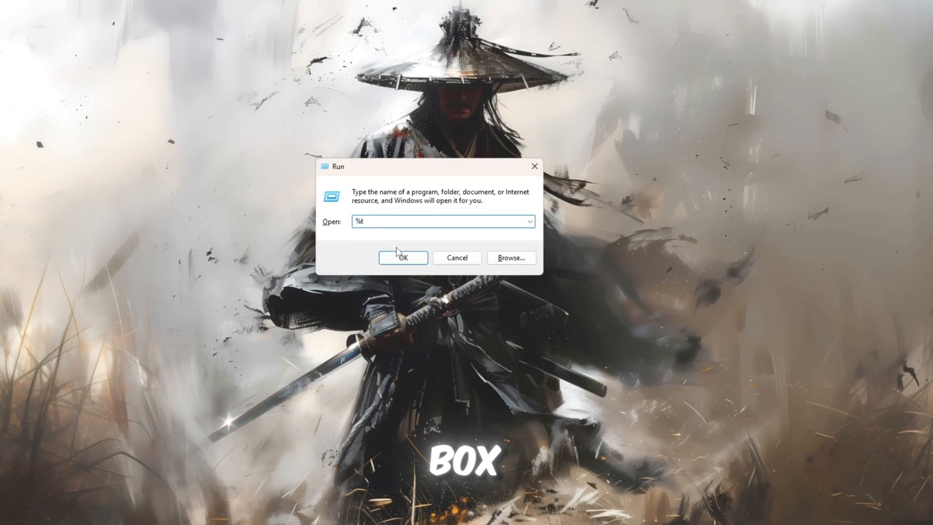
# Step: Open the %temp% folder and select all of its temporary files
pyautogui.click(402, 258)
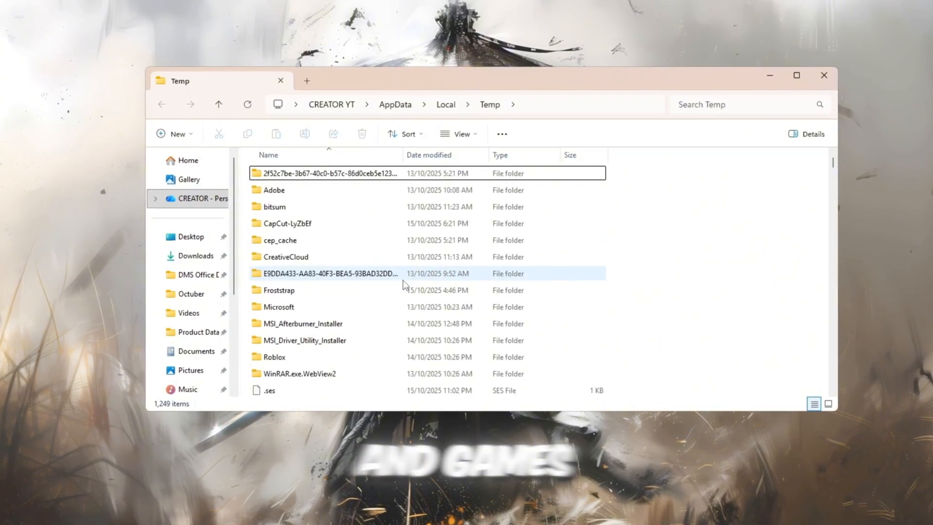
pyautogui.press('ctrl+a')
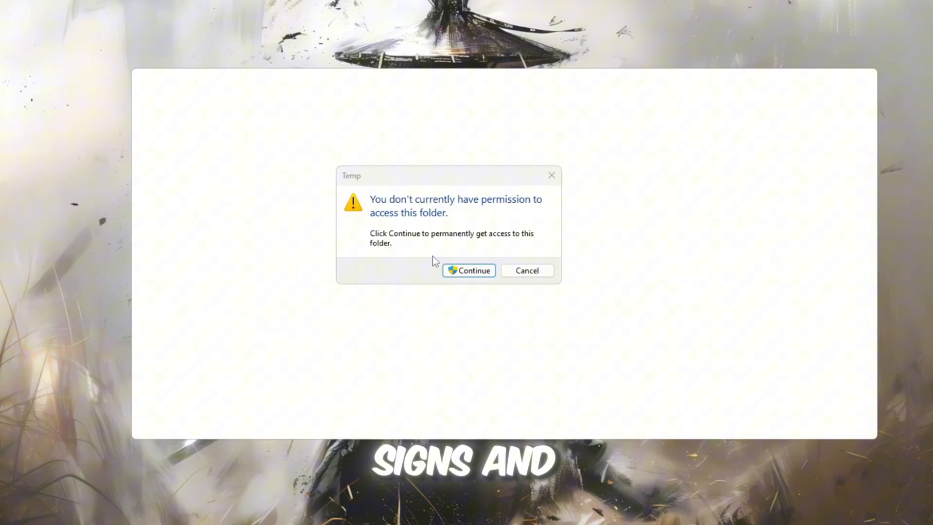
# Step: Delete the Windows\Temp files and all 471 Prefetch files, then close Explorer
pyautogui.click(469, 271)
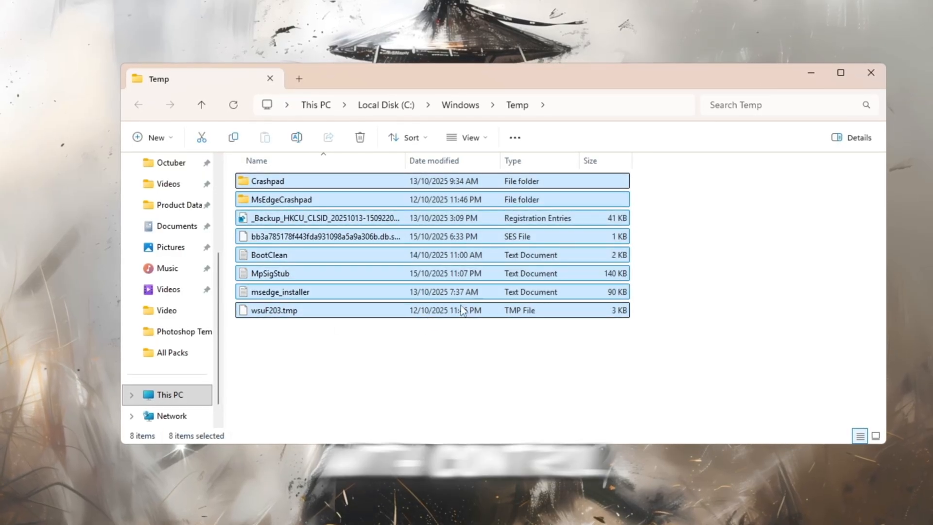
pyautogui.click(360, 137)
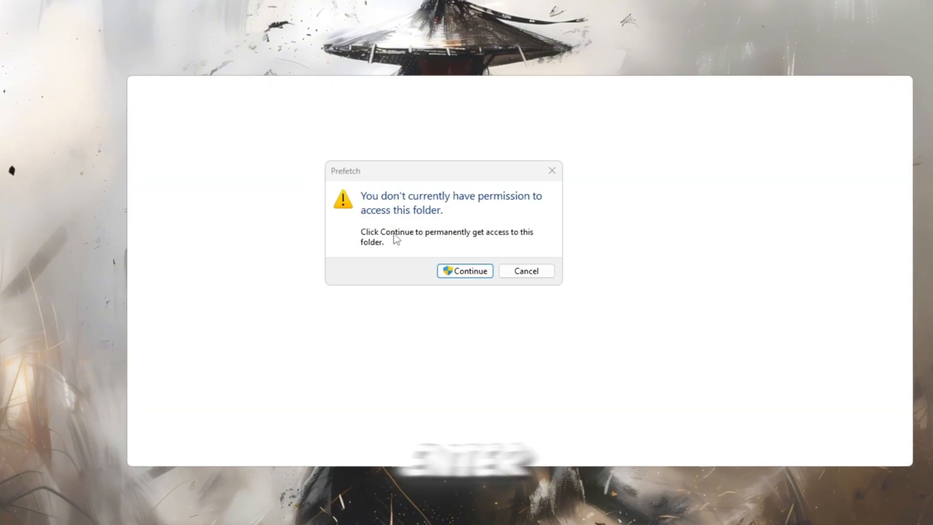
pyautogui.click(464, 271)
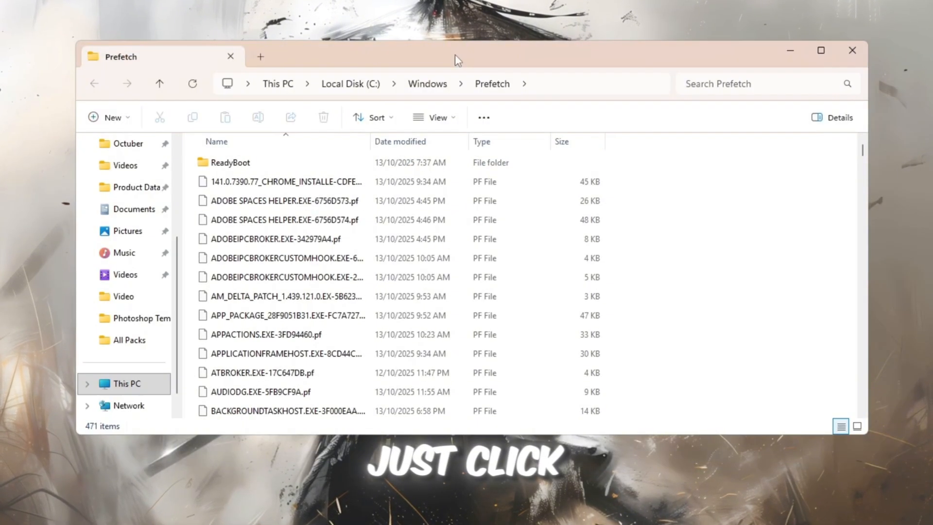
pyautogui.scroll(-3)
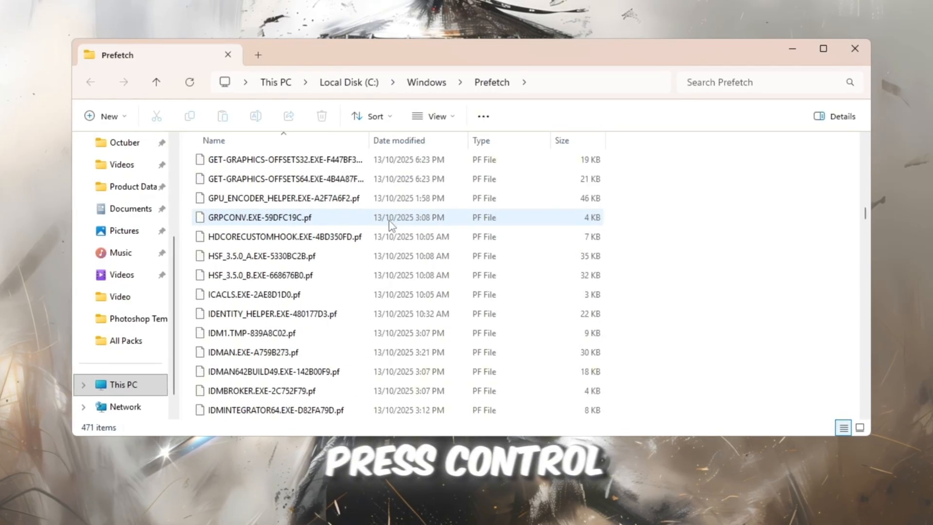
pyautogui.press('ctrl+a')
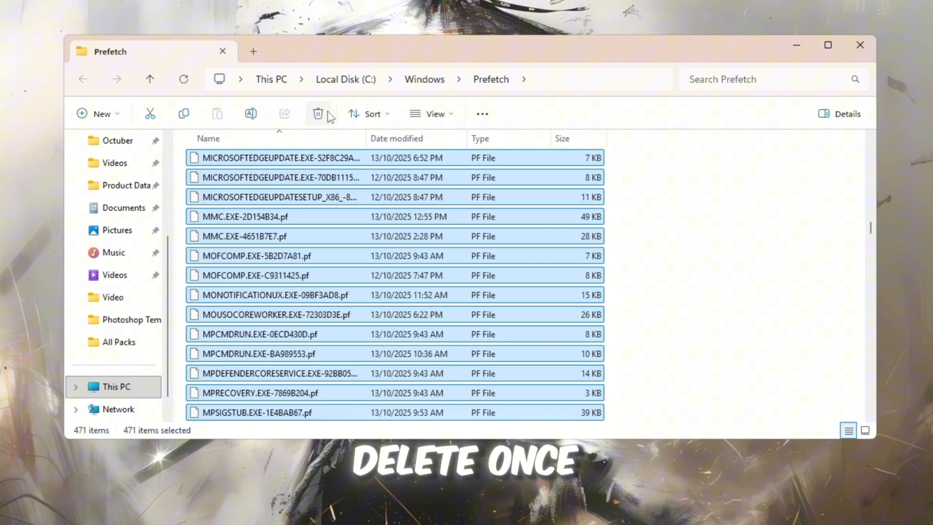
pyautogui.click(317, 113)
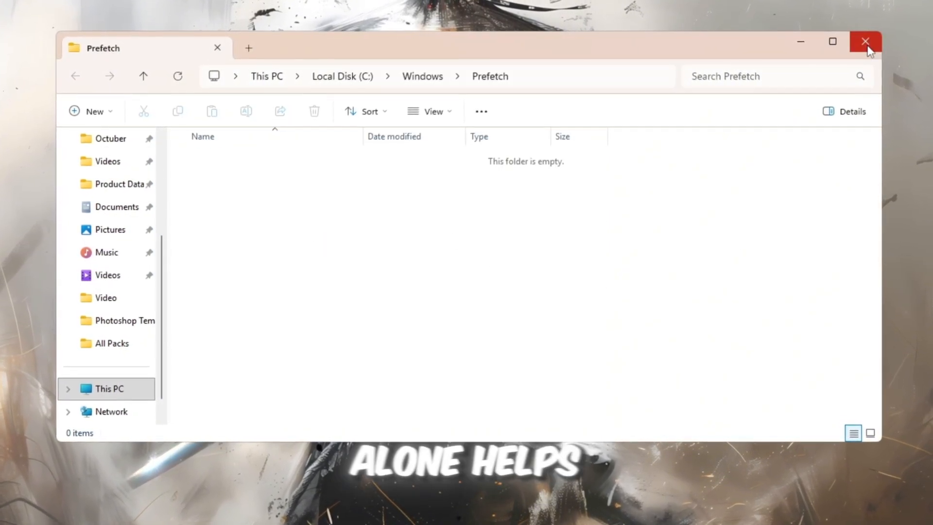
pyautogui.click(866, 42)
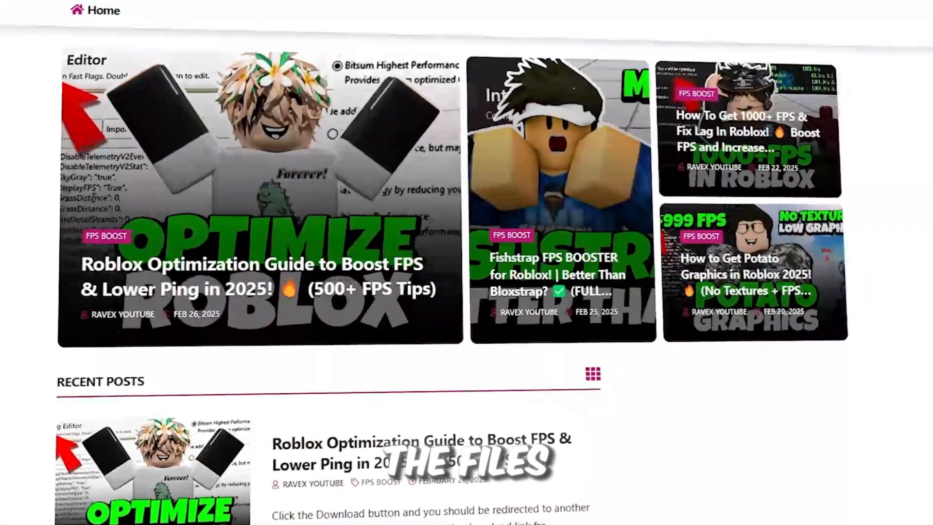
# Step: Open the 1-Plexity & Fast Flags folder and launch Plexity
pyautogui.scroll(-3)
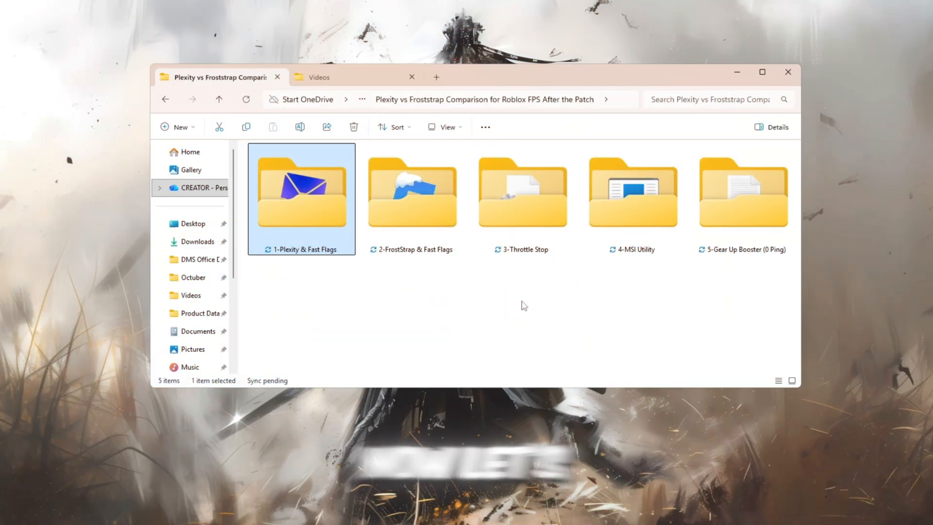
pyautogui.doubleClick(301, 190)
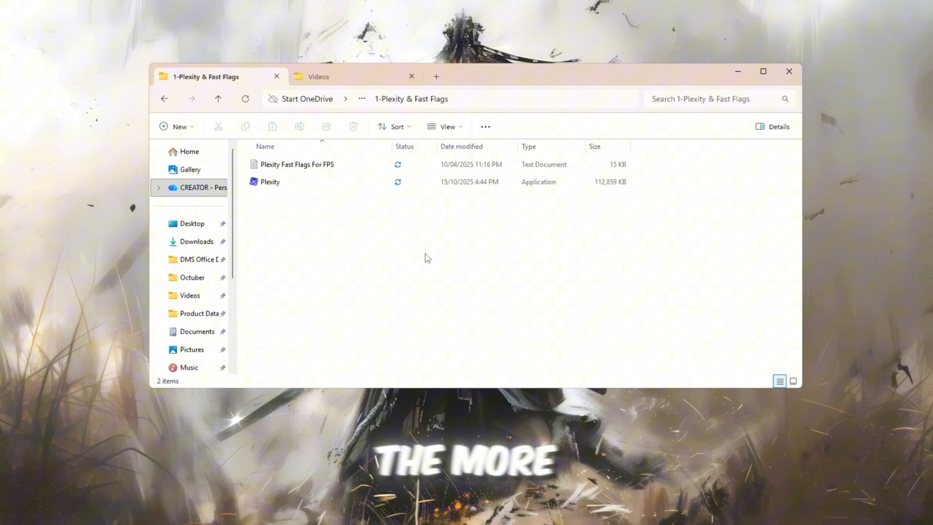
pyautogui.click(270, 181)
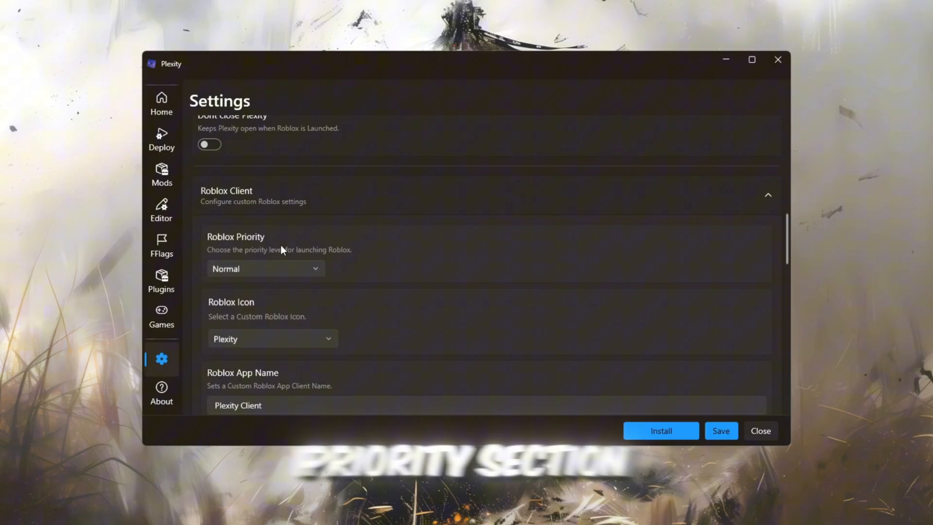
# Step: Keep Roblox priority at Normal and review the Deploy options with temp and log cleaning enabled
pyautogui.click(265, 269)
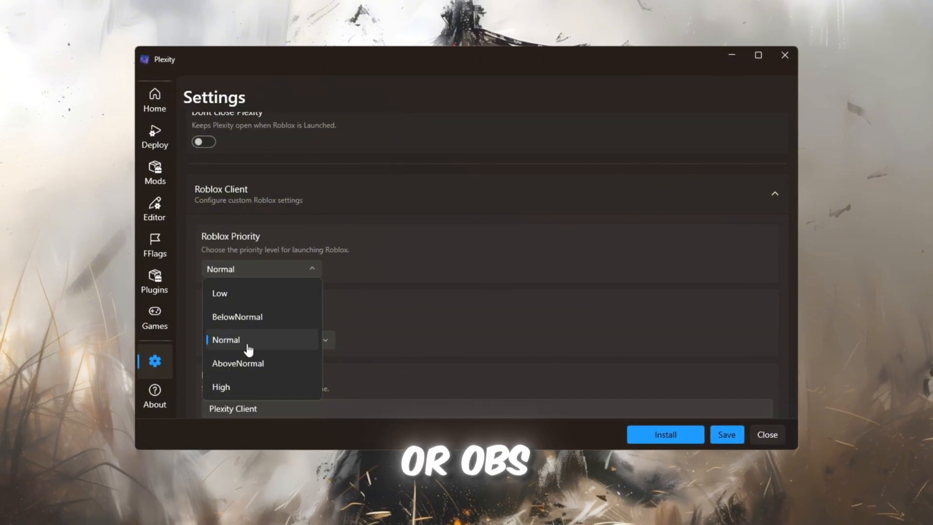
pyautogui.click(226, 340)
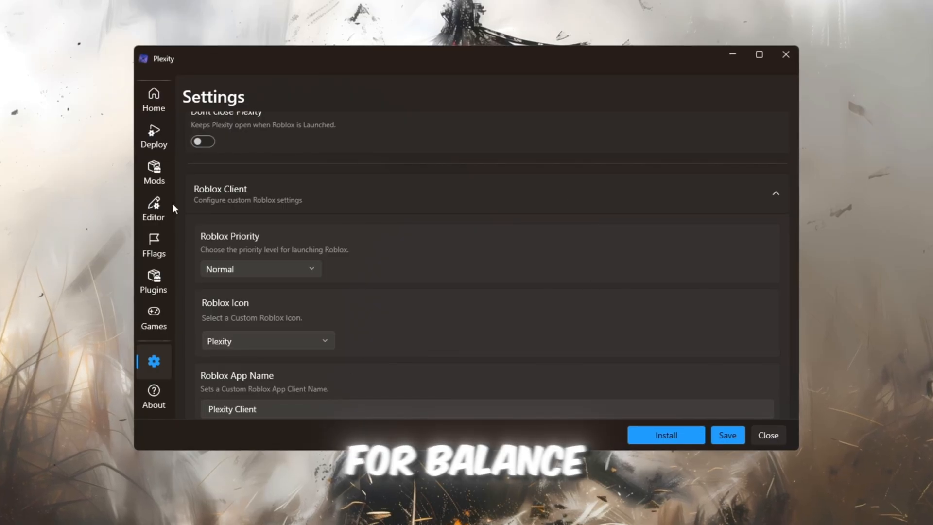
pyautogui.click(153, 134)
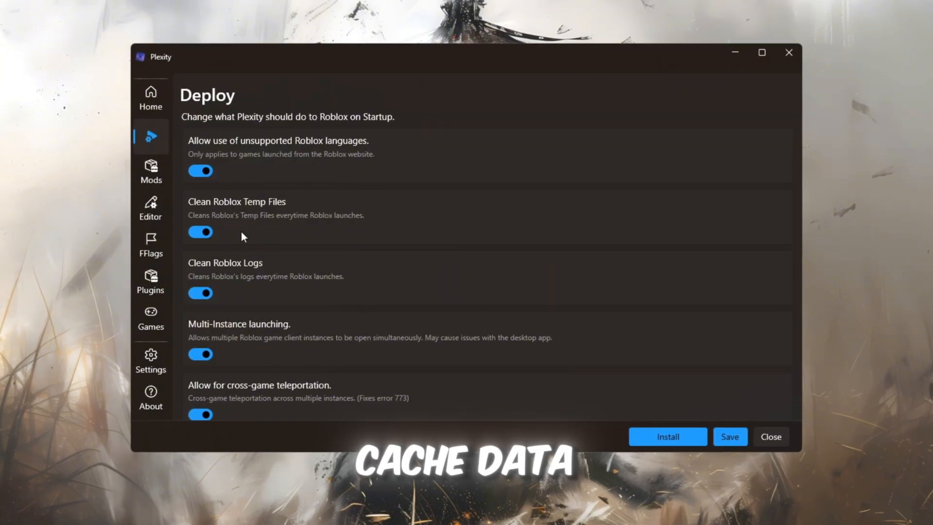
pyautogui.scroll(-3)
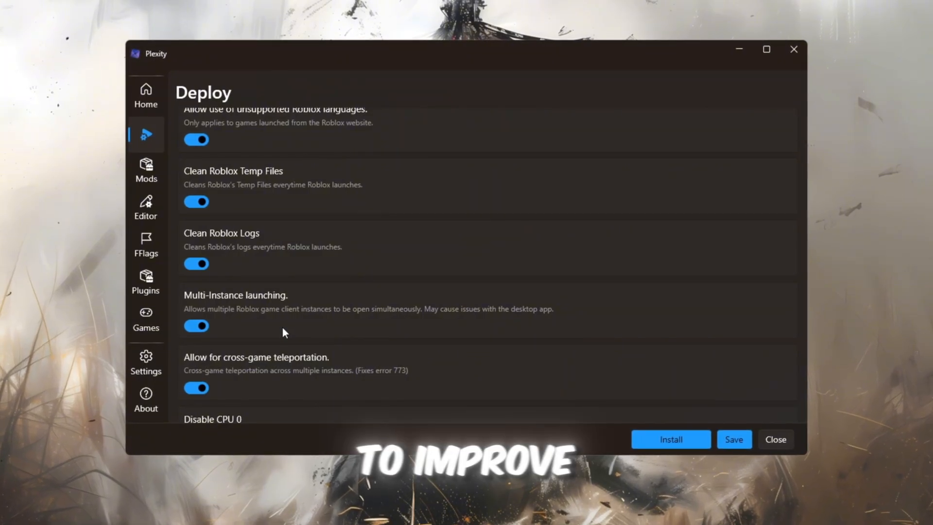
pyautogui.scroll(-3)
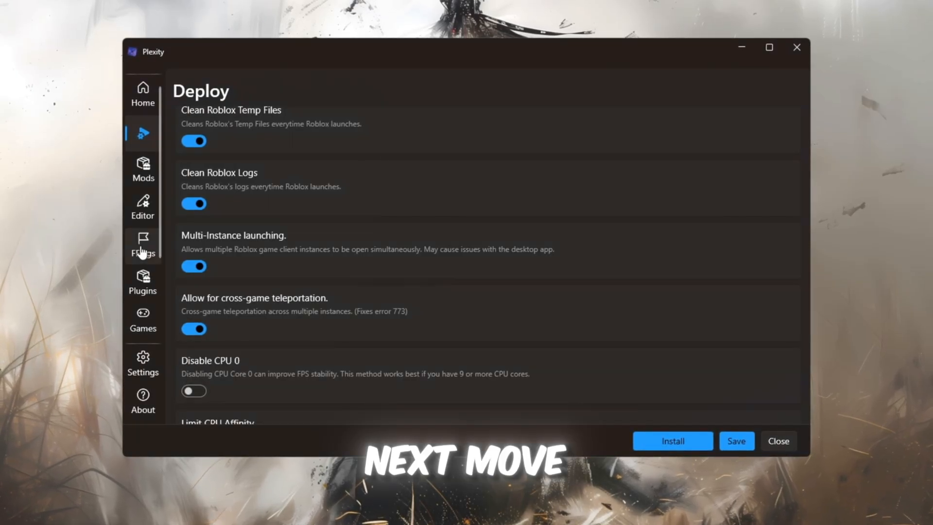
# Step: Set the FFlags target refresh rate to 144 Hz and open the Rendering mode dropdown
pyautogui.click(142, 244)
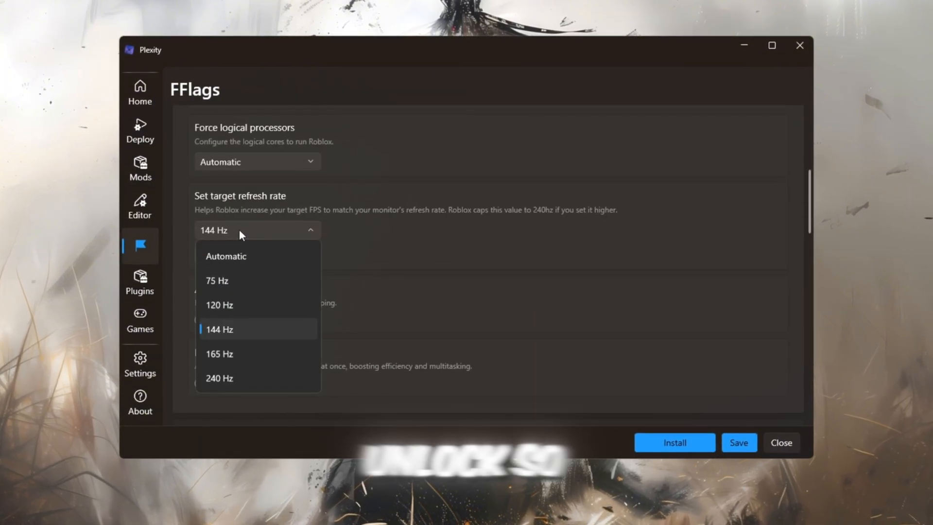
pyautogui.click(219, 329)
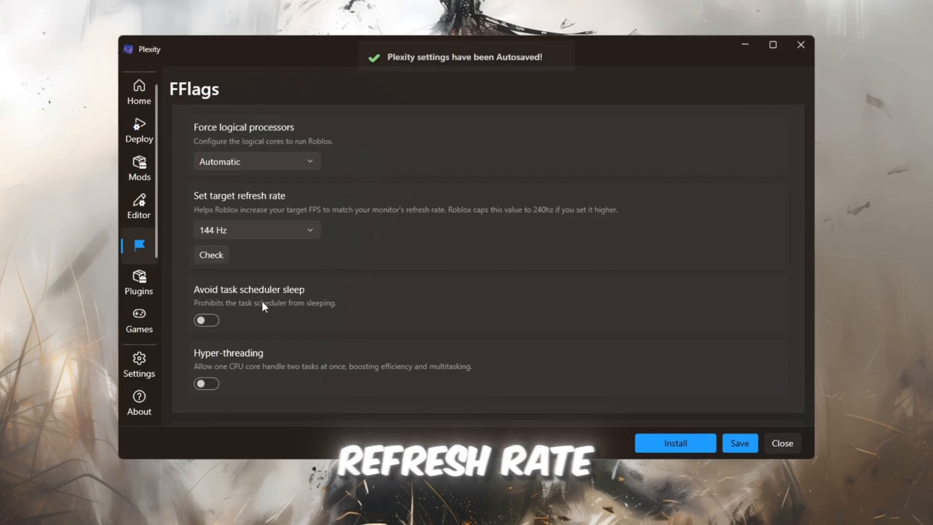
pyautogui.click(256, 230)
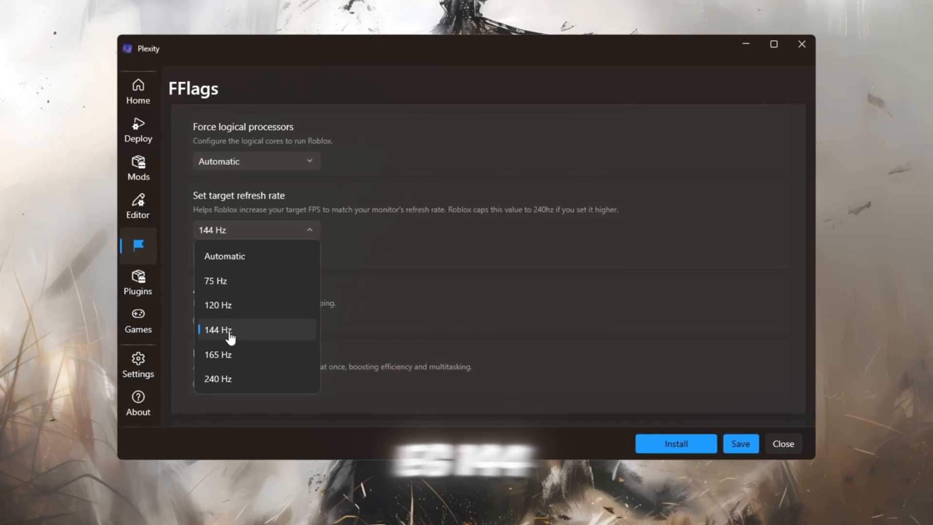
pyautogui.click(218, 329)
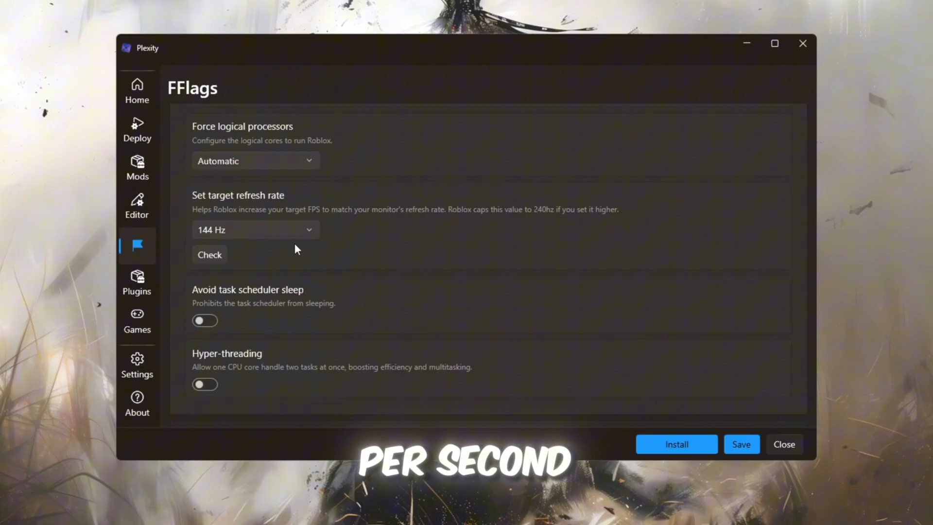
pyautogui.scroll(-3)
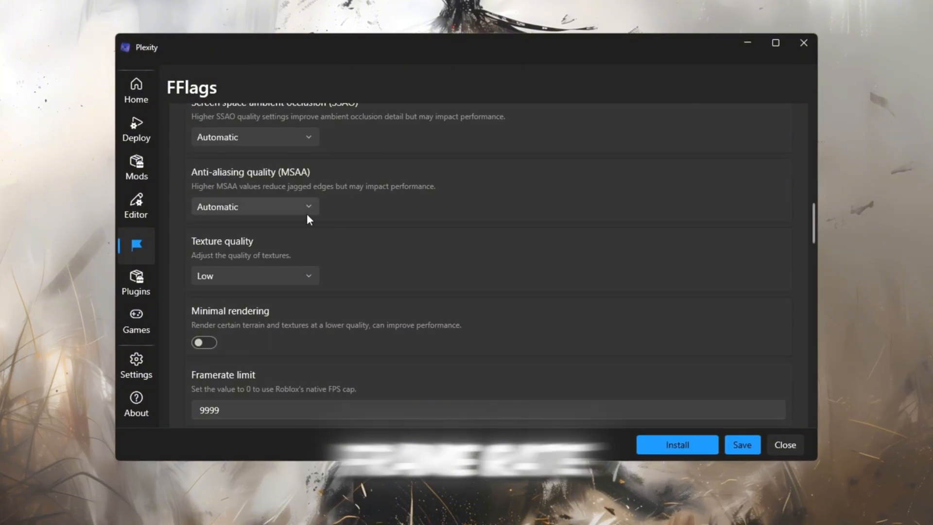
pyautogui.scroll(-3)
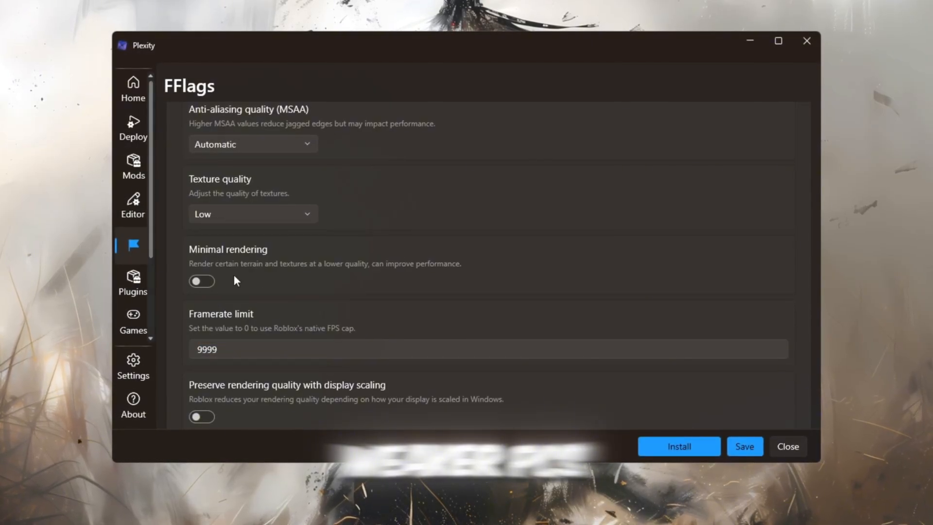
pyautogui.scroll(-3)
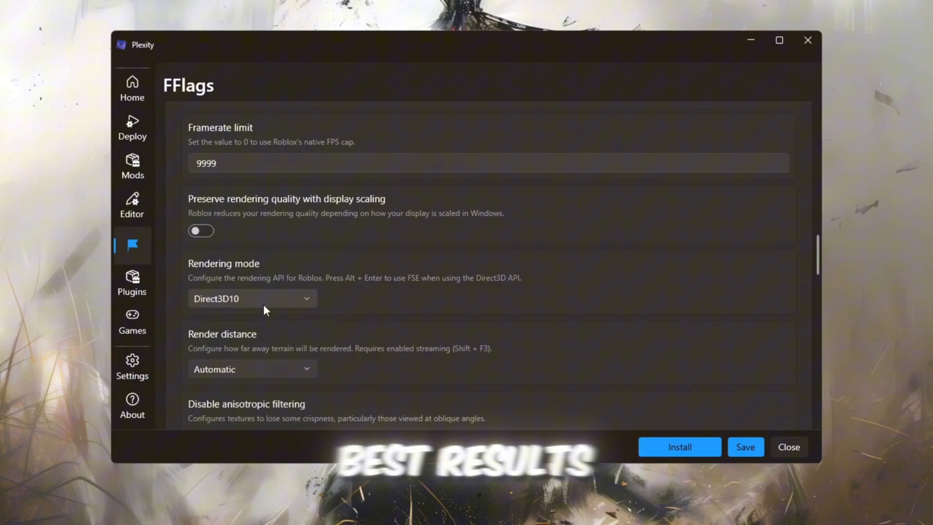
pyautogui.click(132, 281)
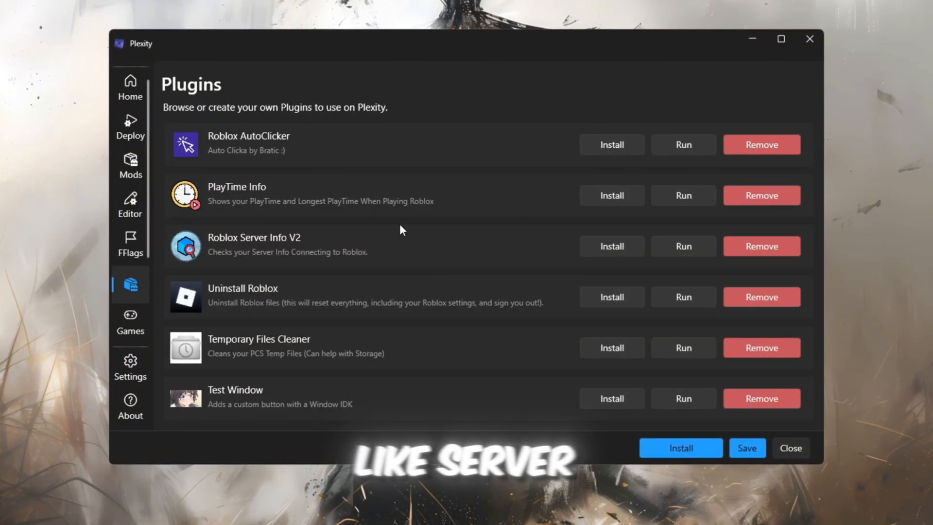
# Step: Import the pasted FastFlags JSON into the Editor, giving 320 flags, and close Plexity
pyautogui.click(747, 447)
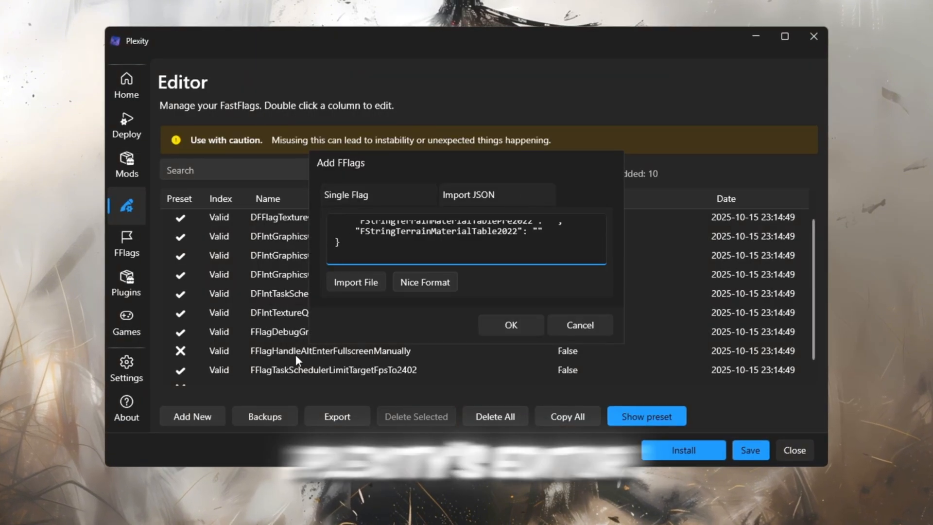
pyautogui.click(510, 325)
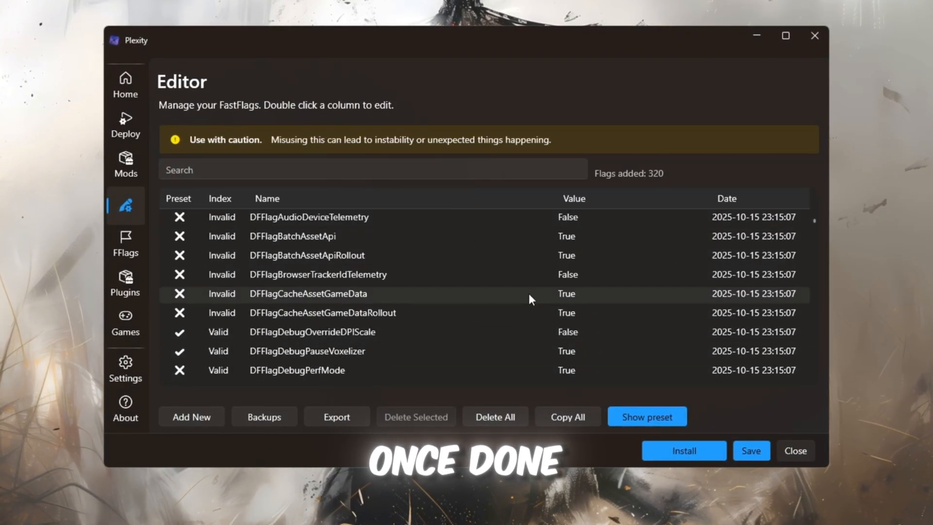
pyautogui.click(751, 451)
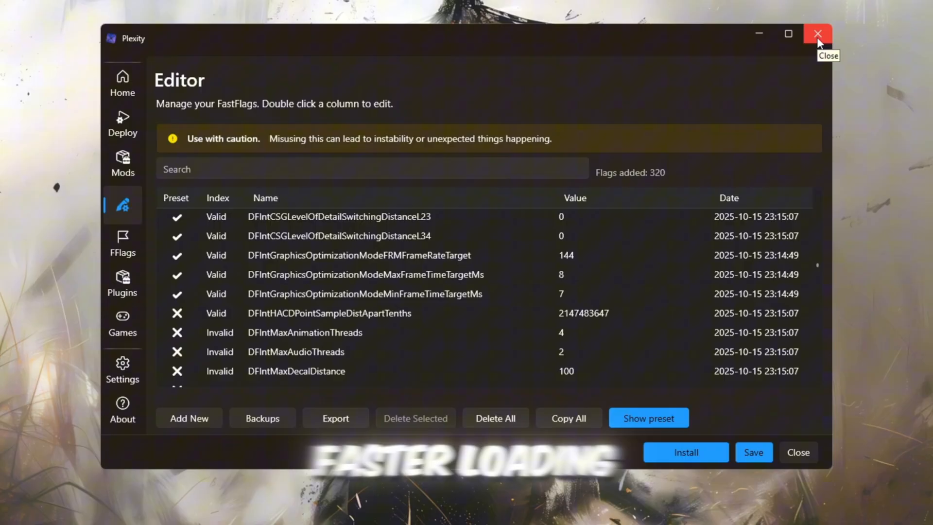
pyautogui.click(817, 34)
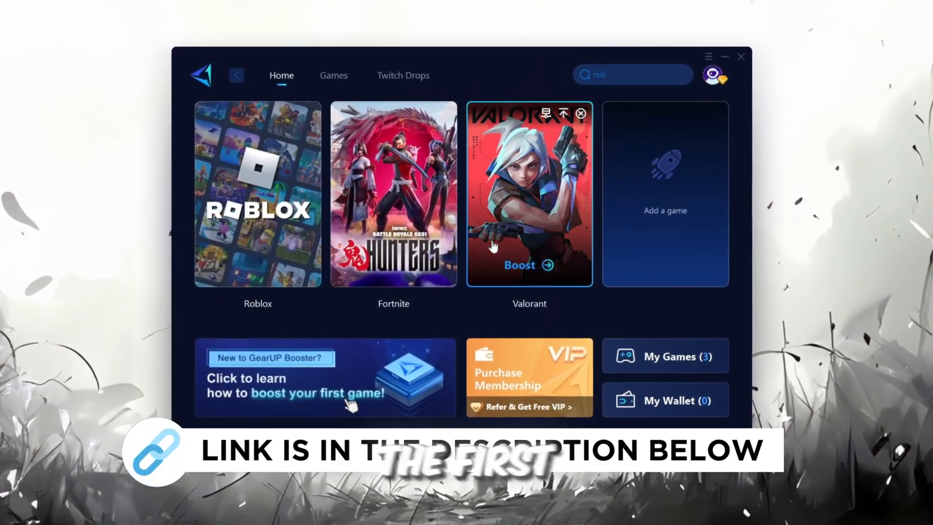
pyautogui.click(715, 72)
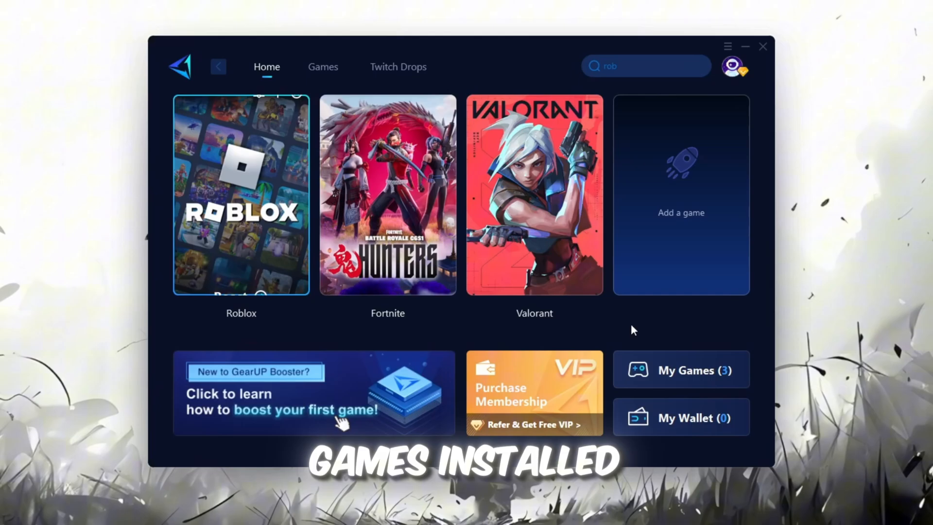
pyautogui.click(323, 67)
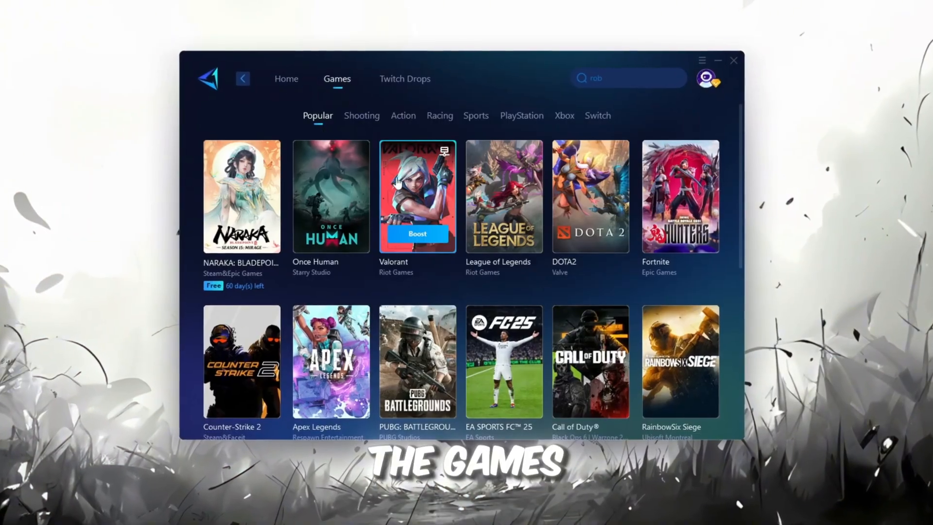
pyautogui.scroll(-3)
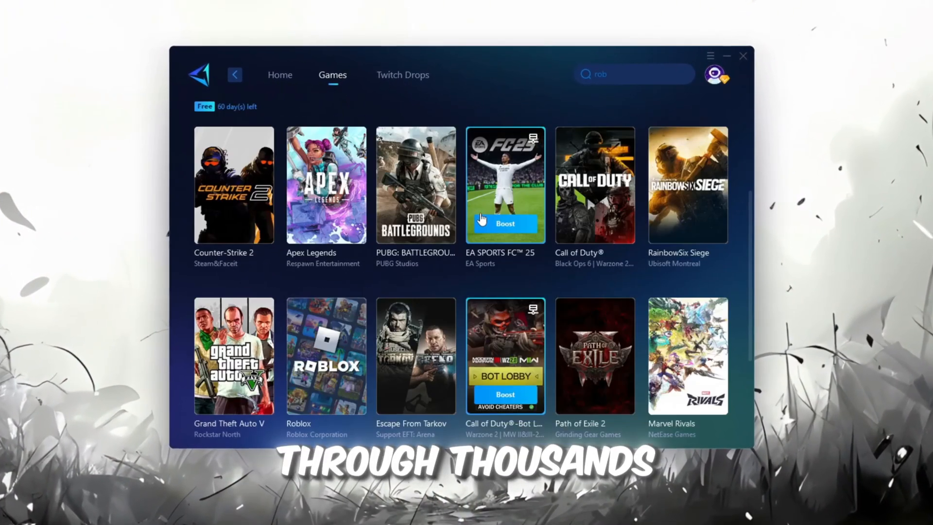
pyautogui.click(274, 71)
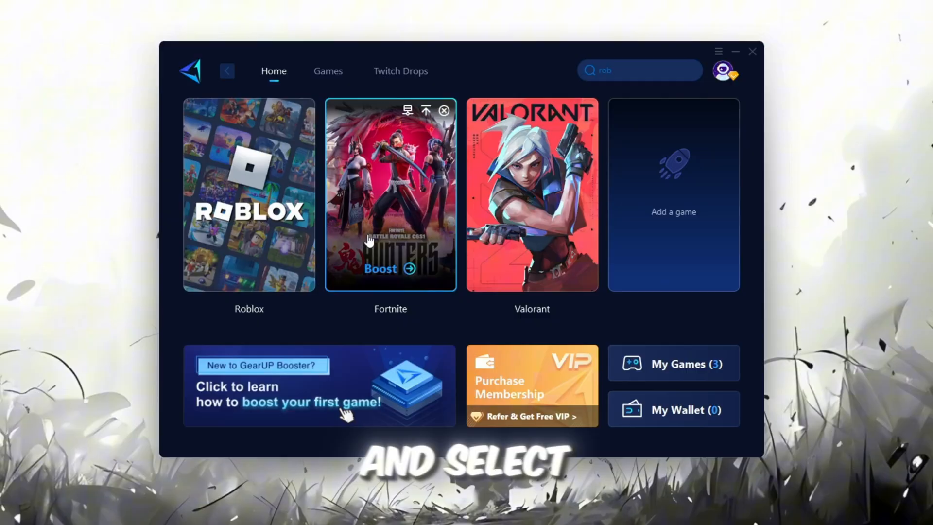
pyautogui.moveTo(248, 274)
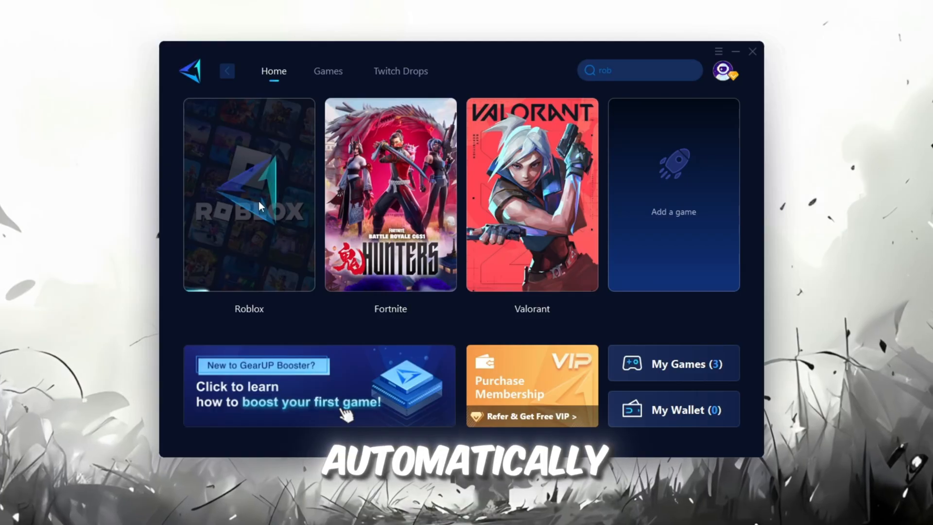
# Step: Boost Roblox in GearUP Booster, keeping the Auto server region and Auto node
pyautogui.click(249, 195)
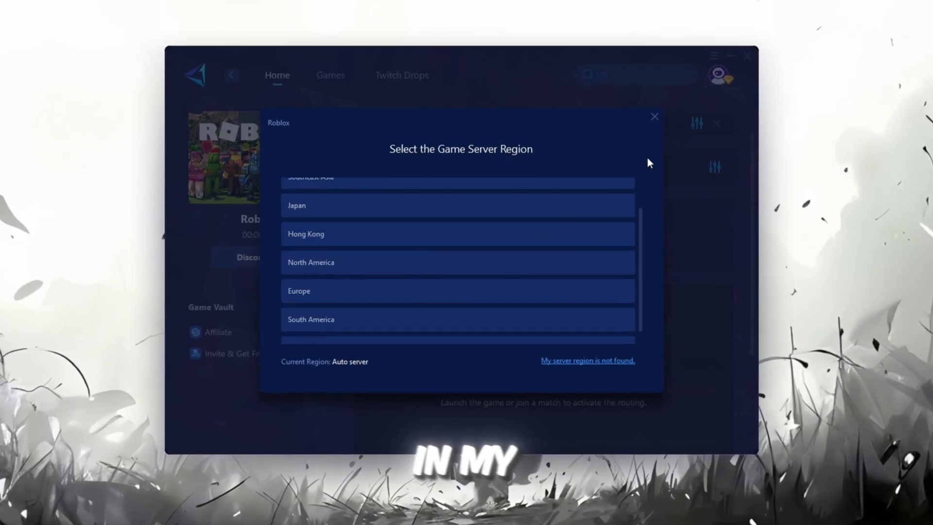
pyautogui.click(655, 116)
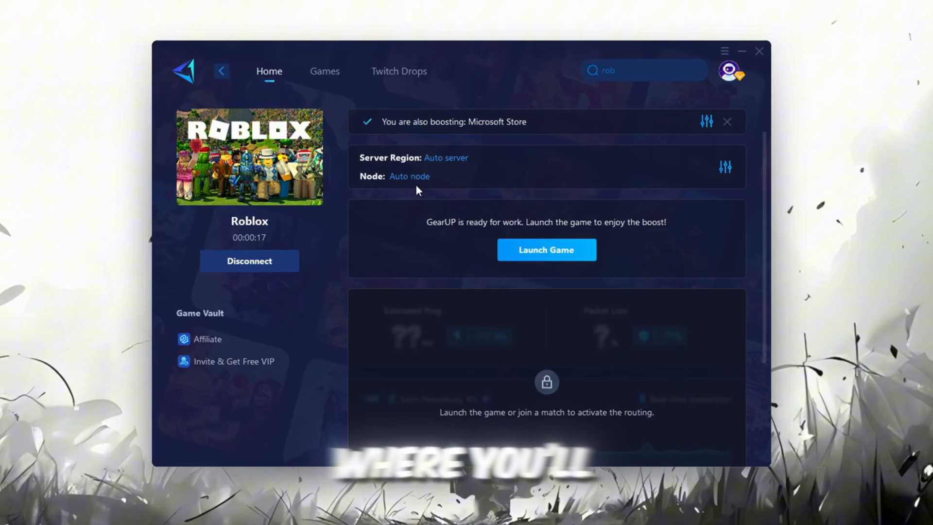
pyautogui.click(409, 176)
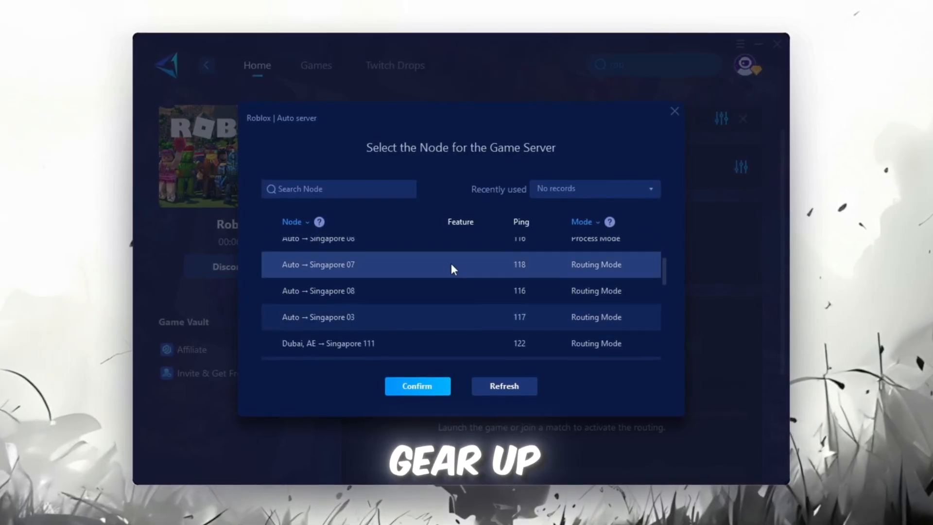
pyautogui.click(417, 386)
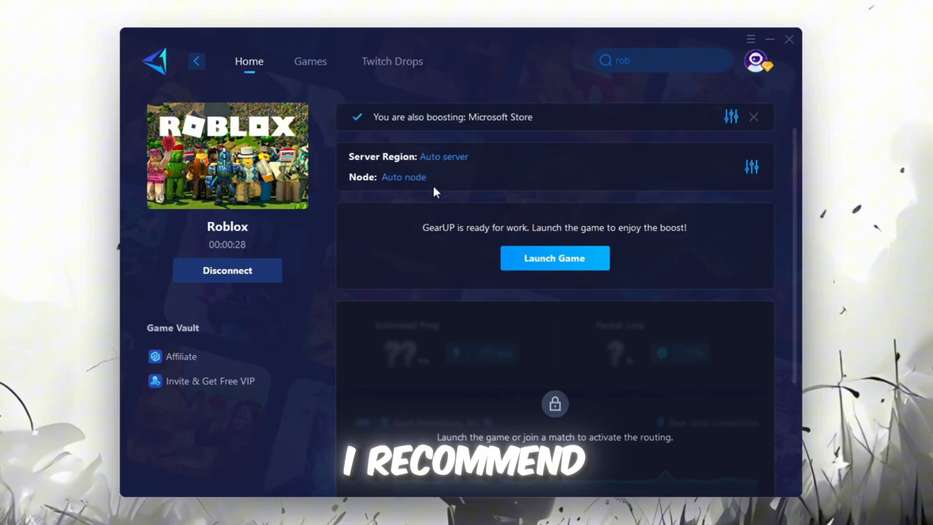
pyautogui.click(554, 257)
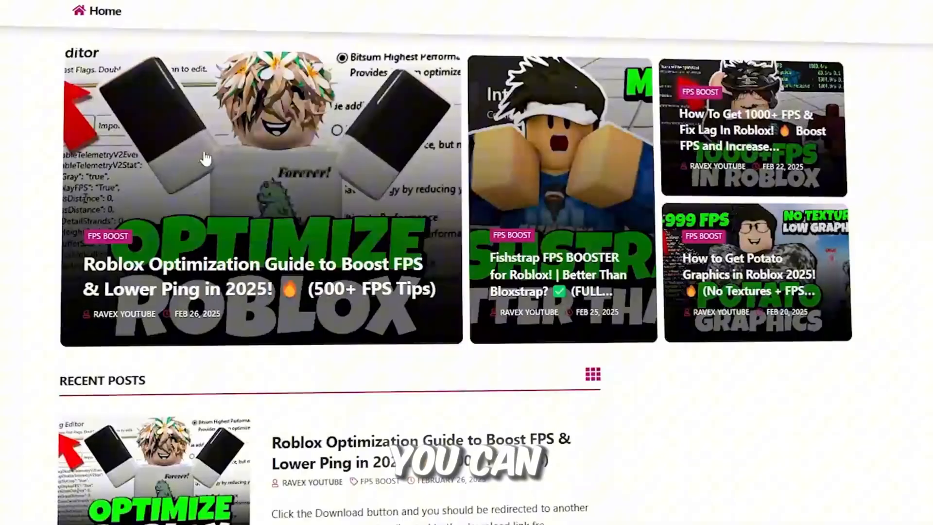
# Step: Scroll the guide website down to its Recent Posts on Roblox FPS boosts
pyautogui.scroll(-3)
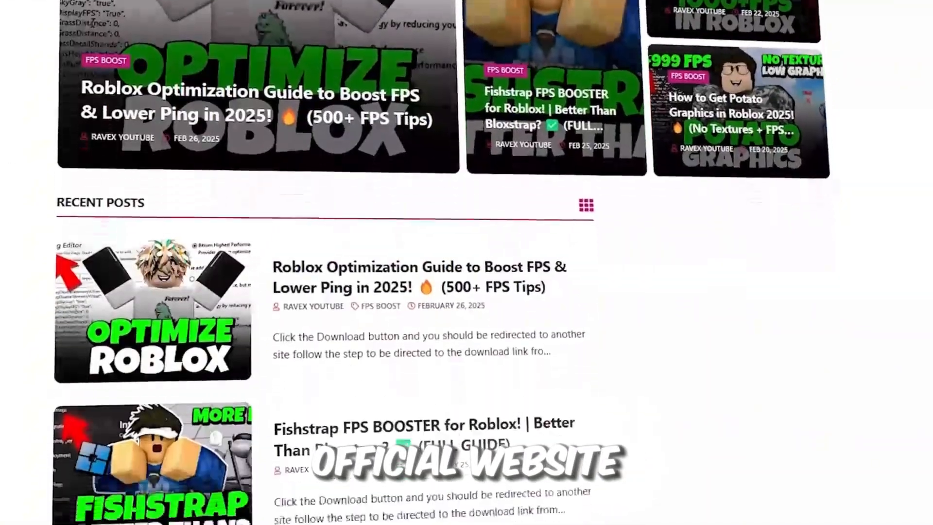
pyautogui.scroll(-3)
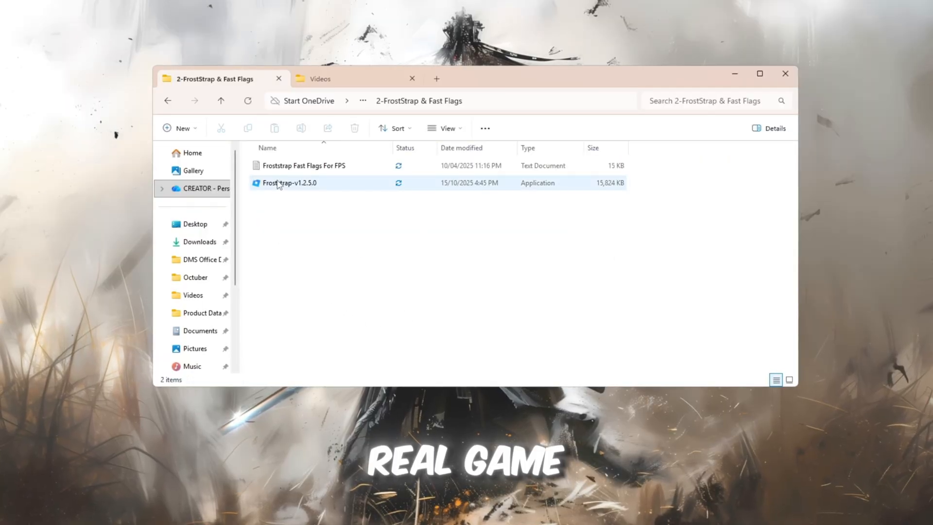
# Step: Select Froststrap-v1.2.5.0.exe in the 2-FrostStrap & Fast Flags folder
pyautogui.click(289, 183)
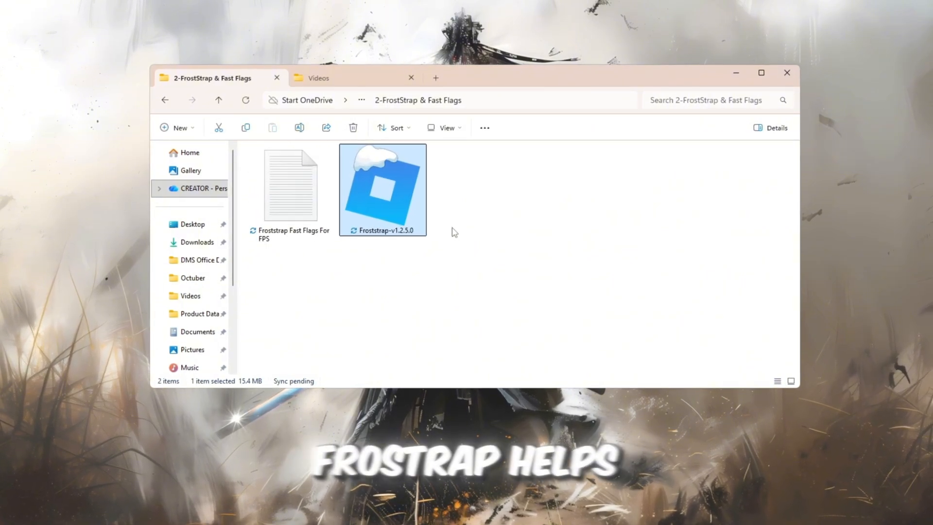
pyautogui.moveTo(544, 305)
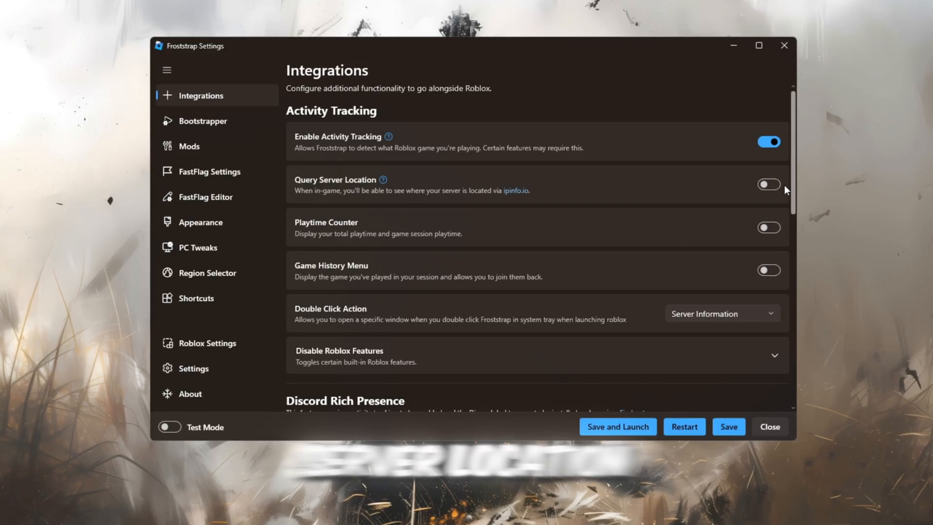
# Step: Enable the Query Server Location, Playtime Counter and Game History Menu integration toggles
pyautogui.click(769, 184)
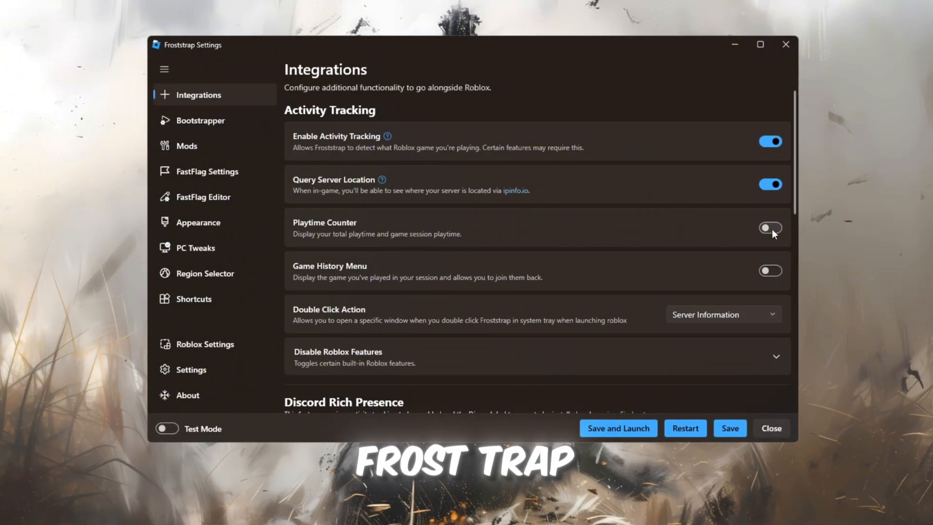
pyautogui.click(770, 228)
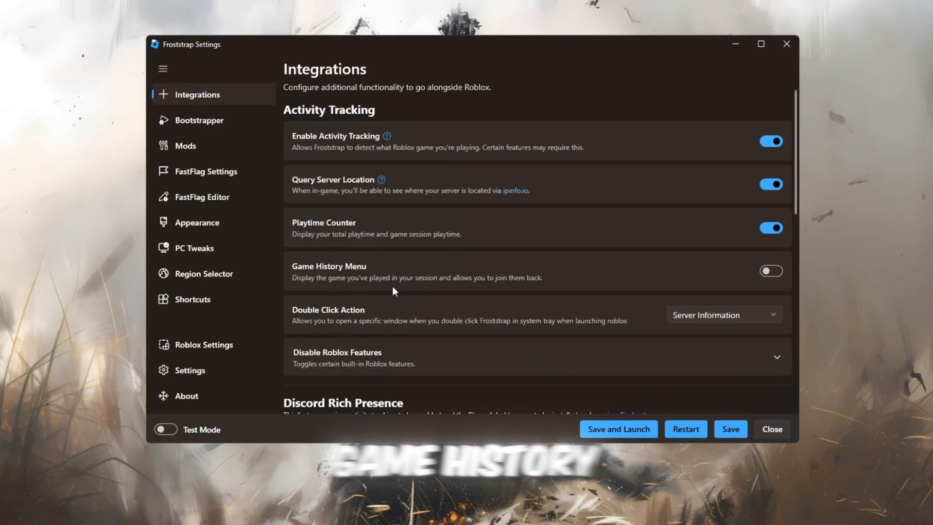
pyautogui.click(770, 271)
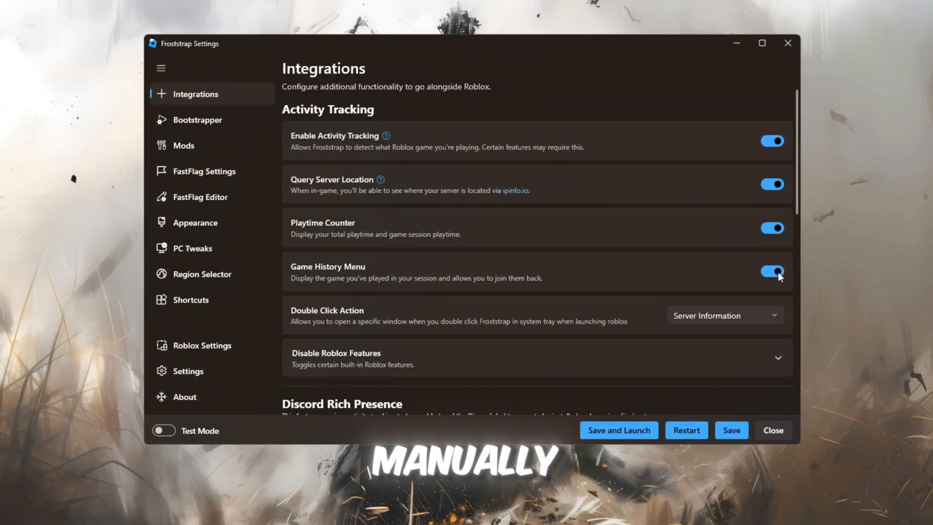
pyautogui.click(197, 120)
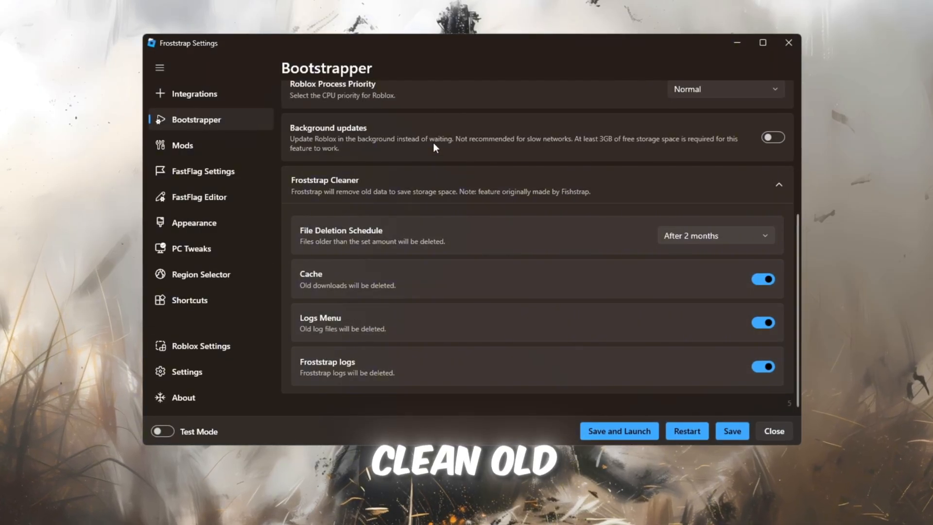
pyautogui.moveTo(493, 239)
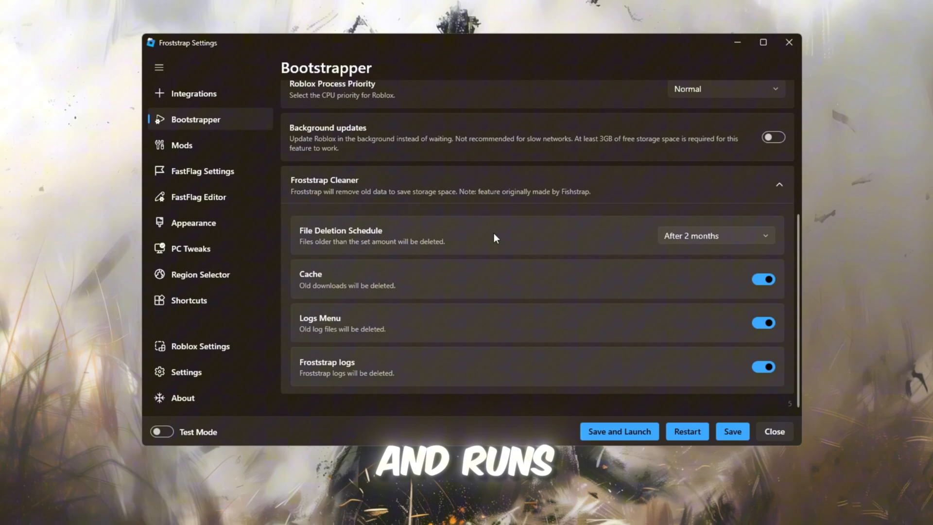
pyautogui.moveTo(515, 305)
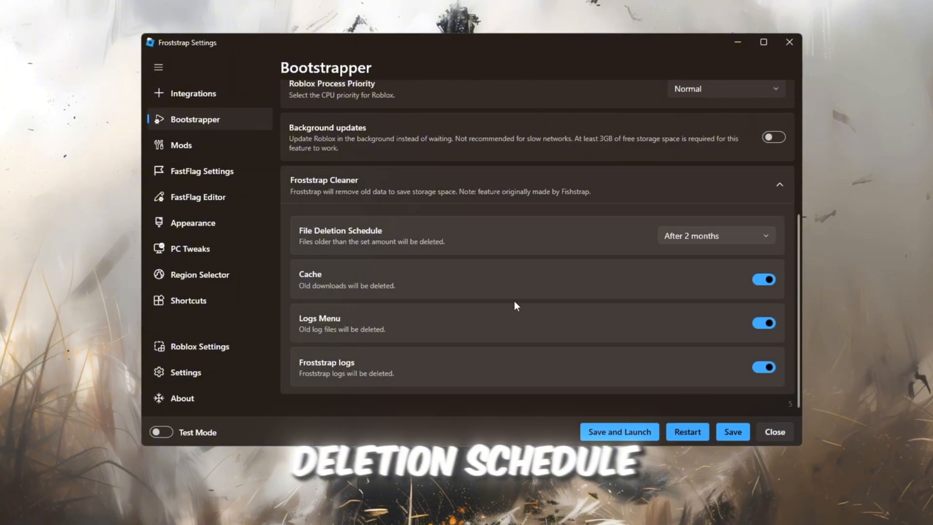
pyautogui.moveTo(725, 356)
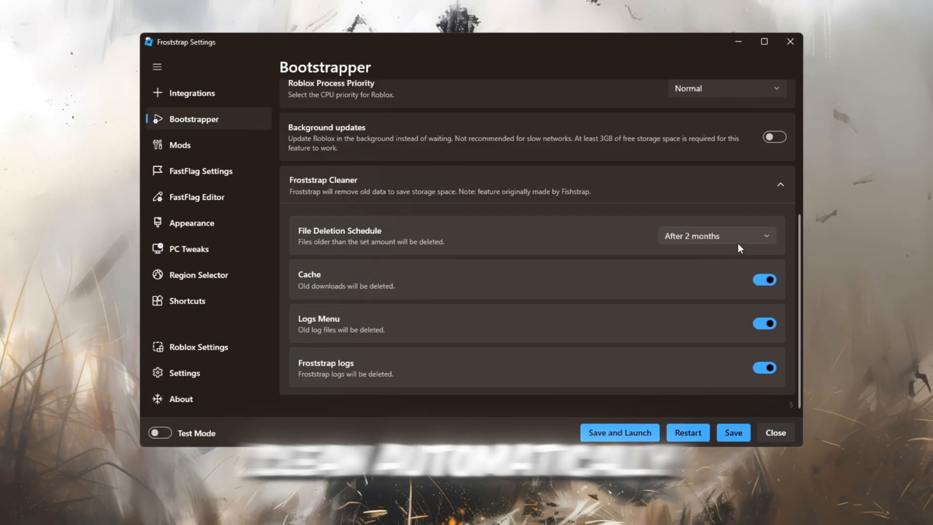
pyautogui.moveTo(549, 229)
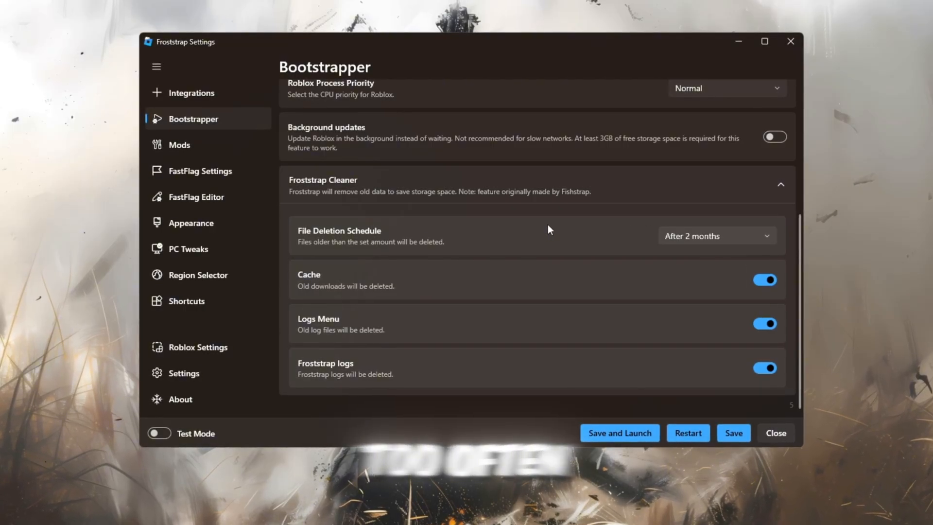
# Step: Turn on Cache cleaning in Froststrap Cleaner, keeping Logs Menu and Froststrap logs on
pyautogui.click(766, 280)
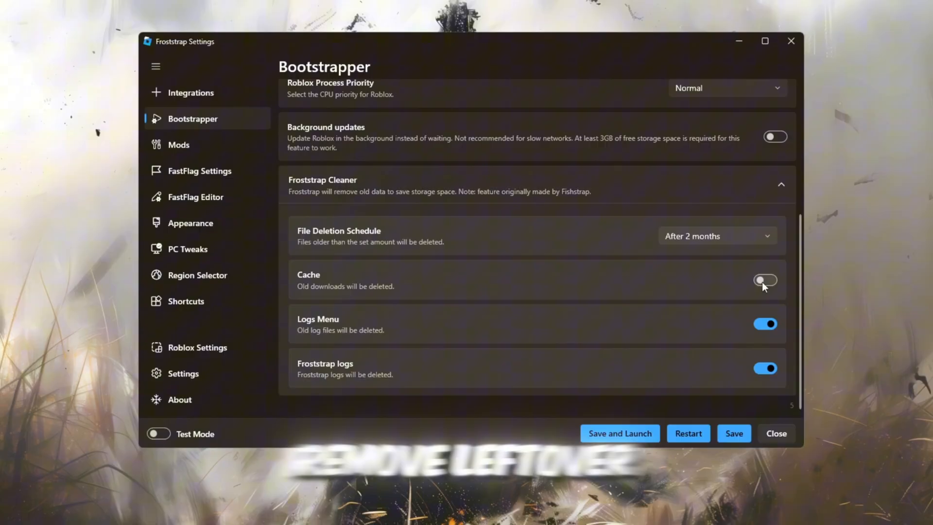
pyautogui.click(766, 281)
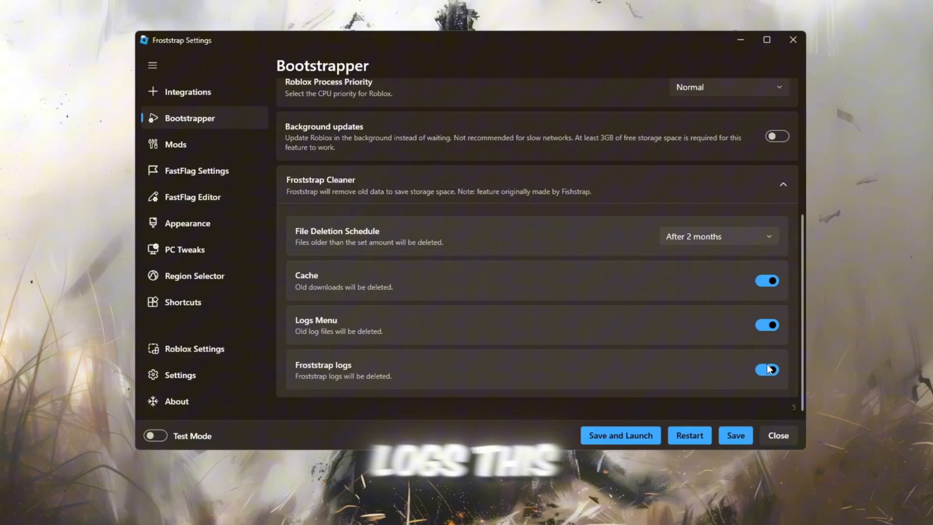
pyautogui.moveTo(696, 386)
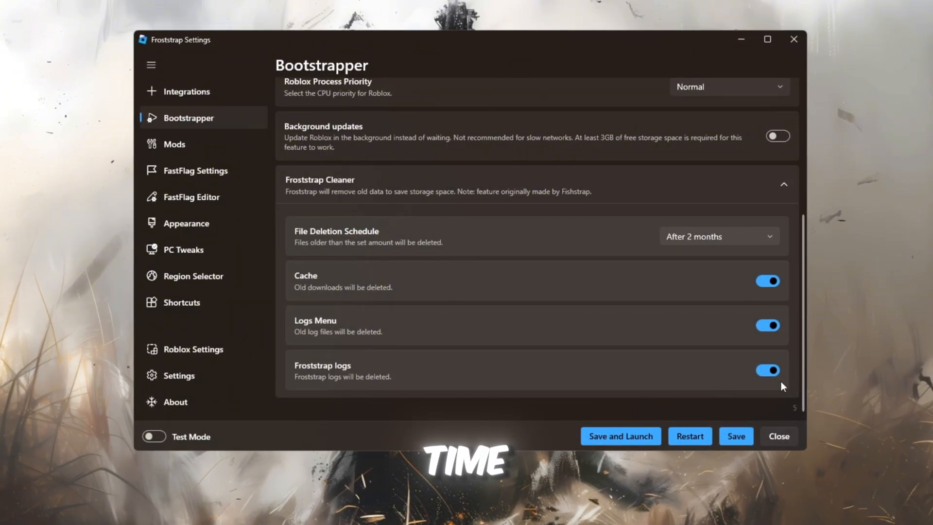
pyautogui.click(173, 143)
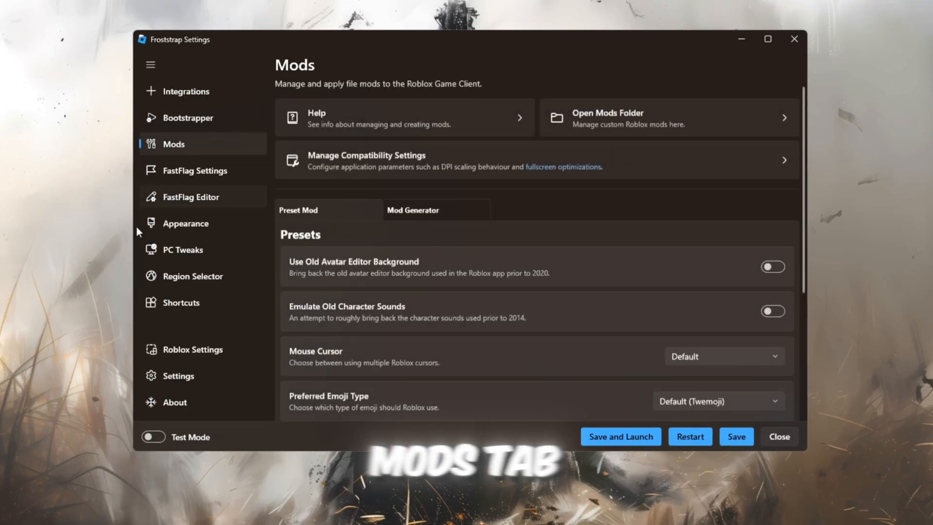
# Step: Scroll the Mods presets and keep Preferred Emoji Type at Default (Twemoji)
pyautogui.scroll(-3)
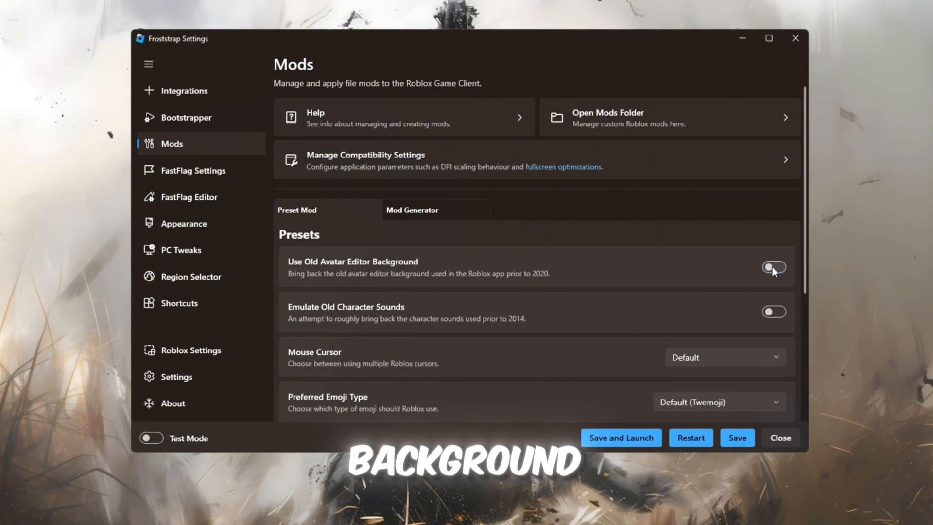
pyautogui.click(774, 268)
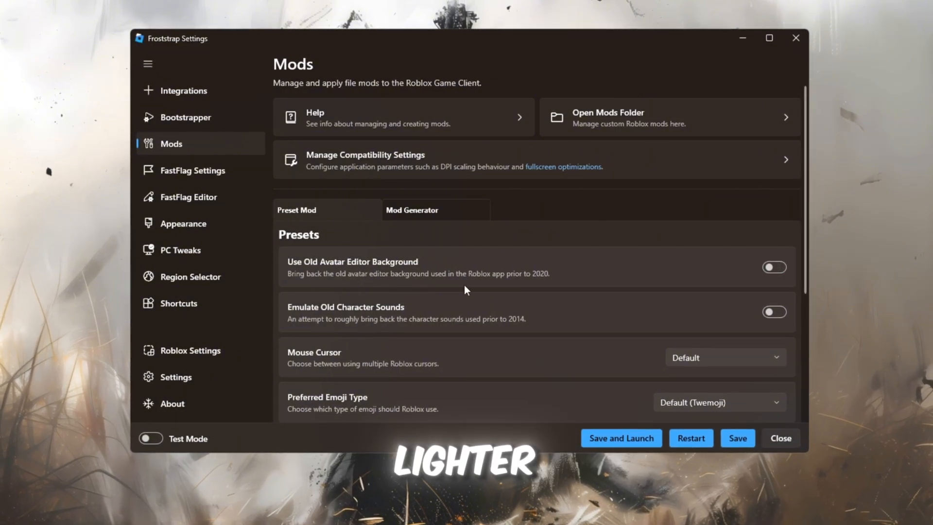
pyautogui.moveTo(421, 334)
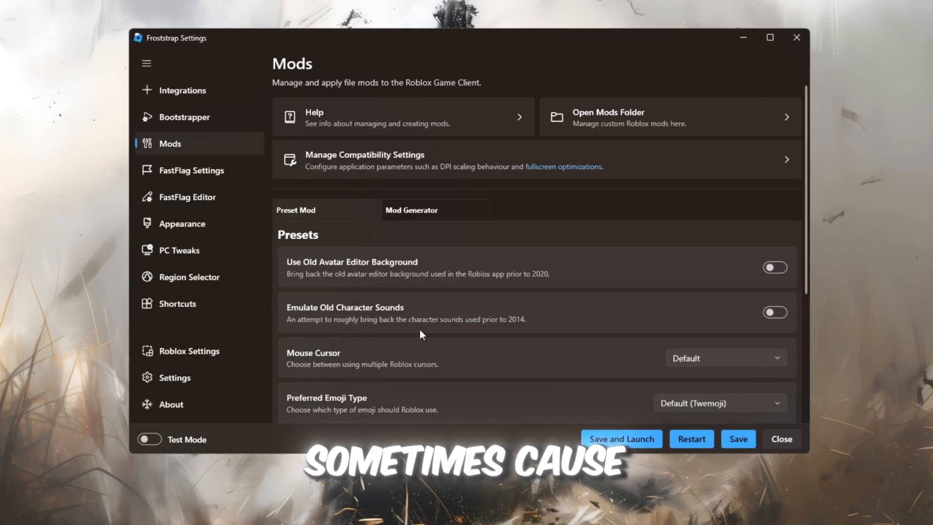
pyautogui.scroll(-3)
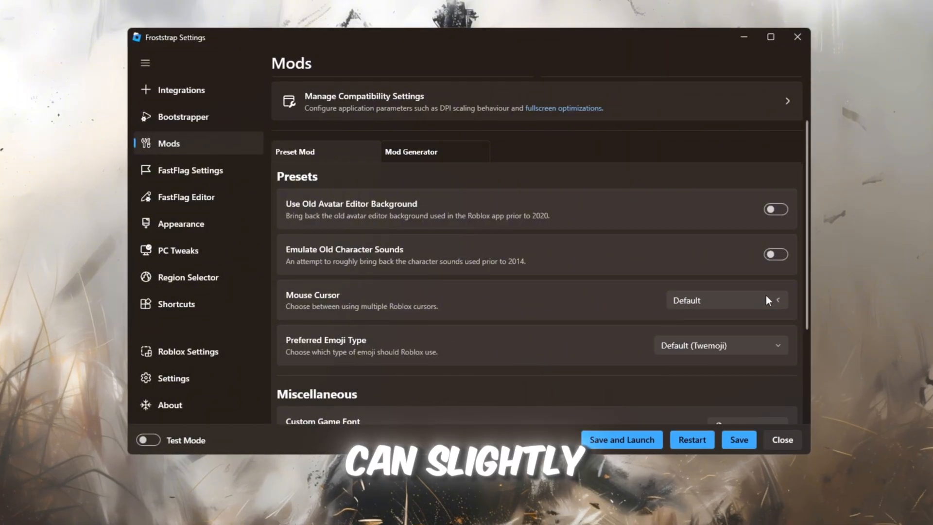
pyautogui.scroll(-3)
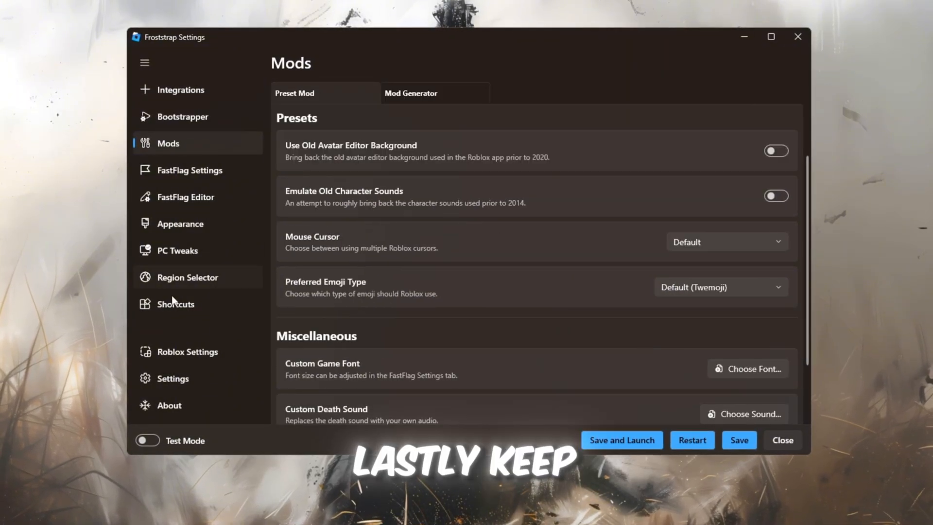
pyautogui.click(720, 287)
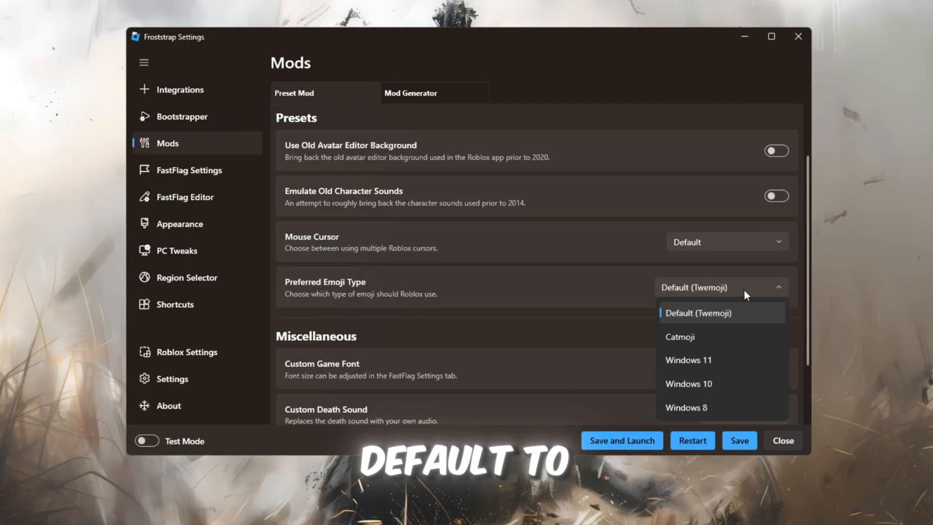
pyautogui.click(699, 312)
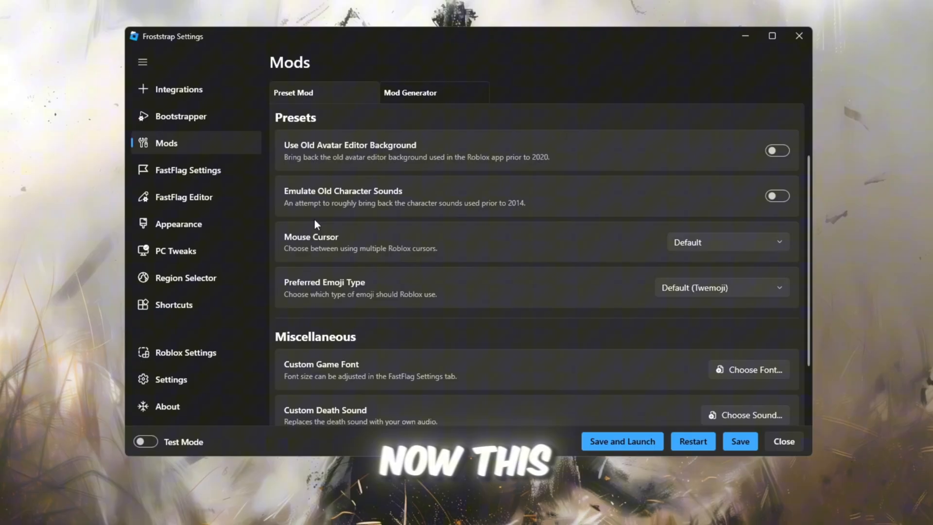
pyautogui.click(187, 170)
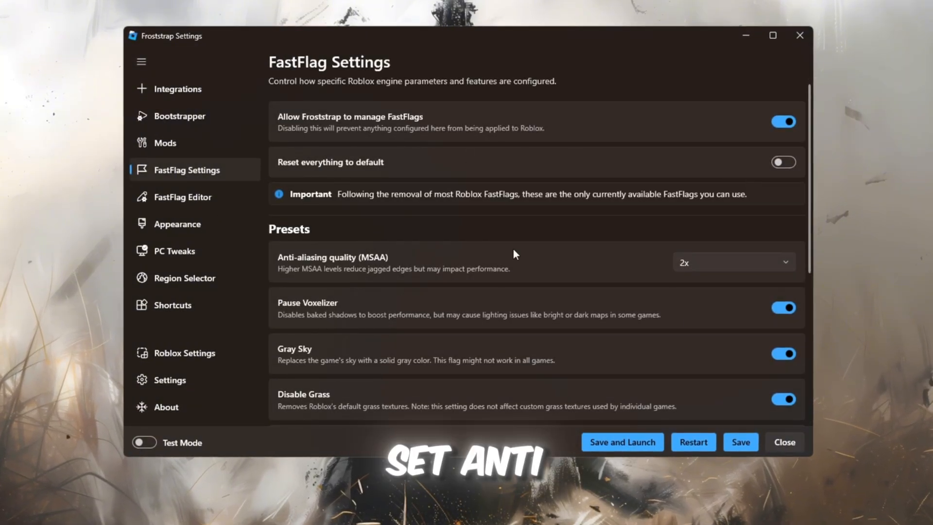
# Step: Keep Pause Voxelizer and Low-Poly Meshes enabled after toggling each off and back on
pyautogui.click(733, 262)
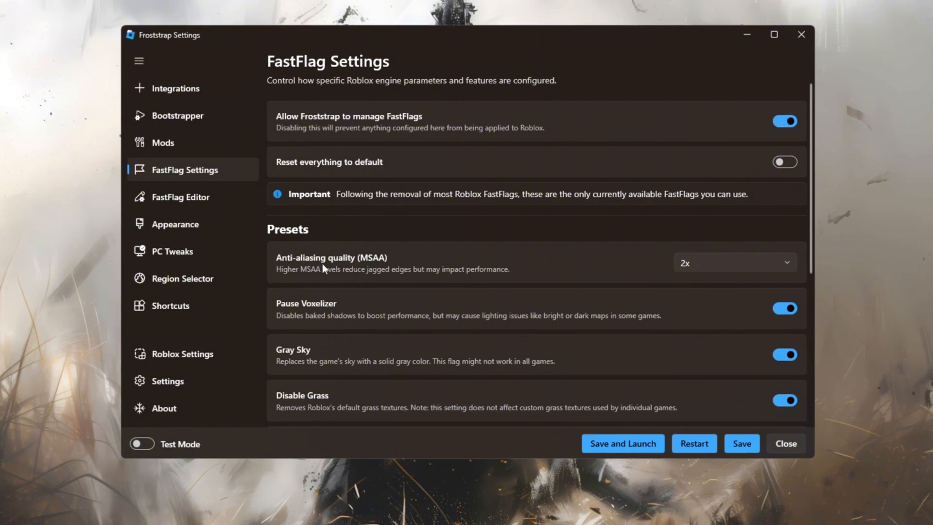
pyautogui.click(784, 308)
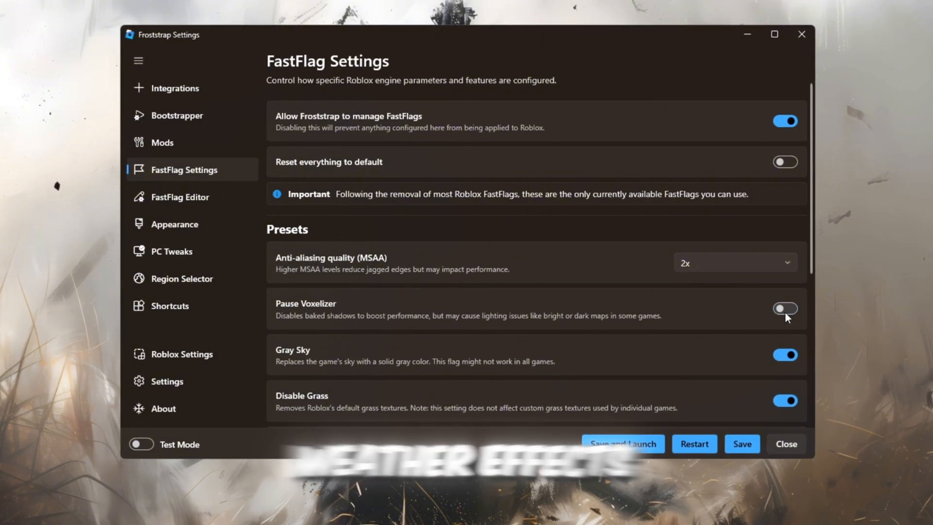
pyautogui.click(785, 308)
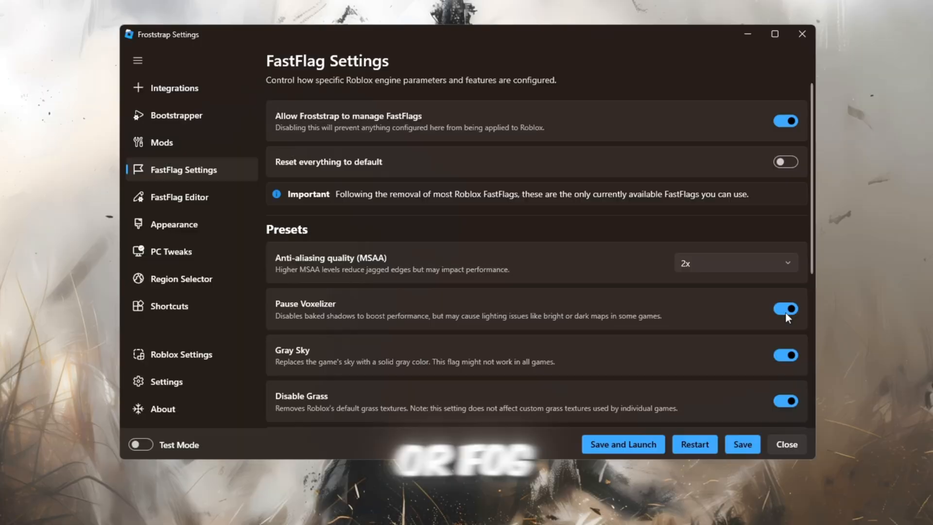
pyautogui.moveTo(244, 386)
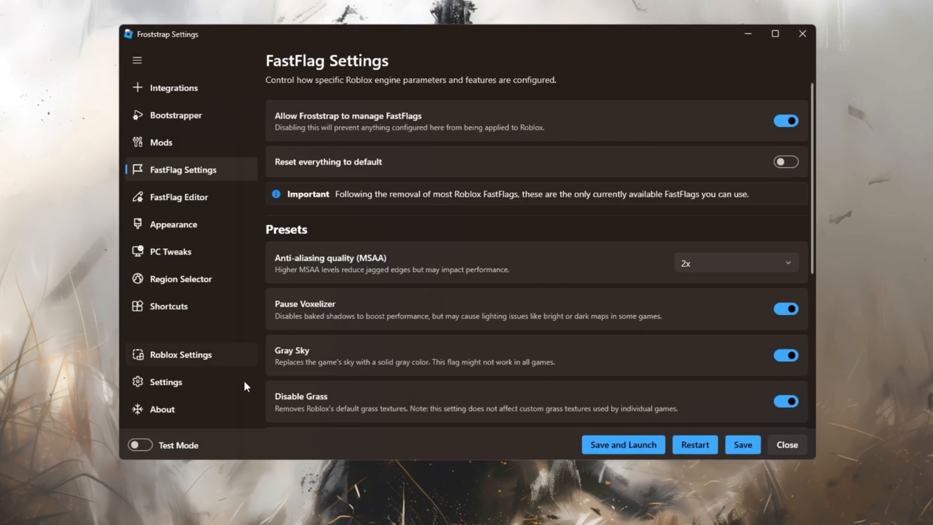
pyautogui.scroll(-3)
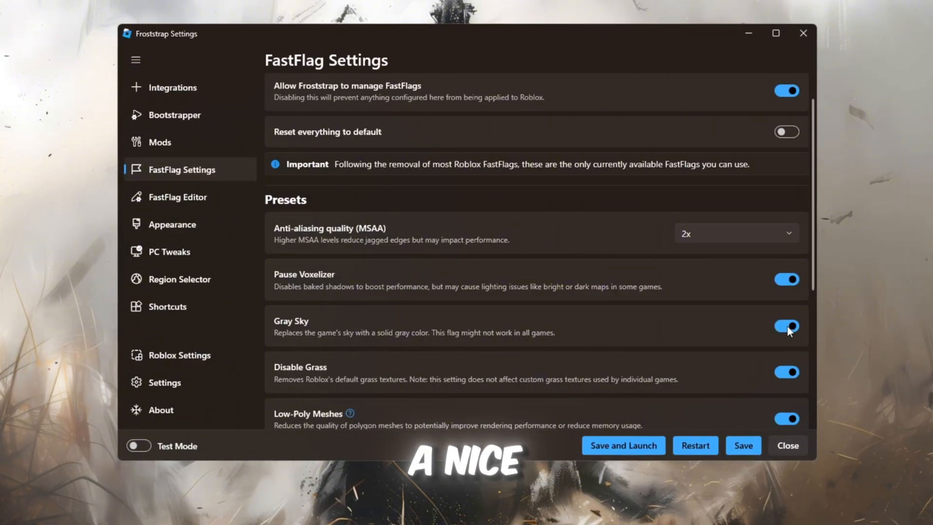
pyautogui.scroll(-3)
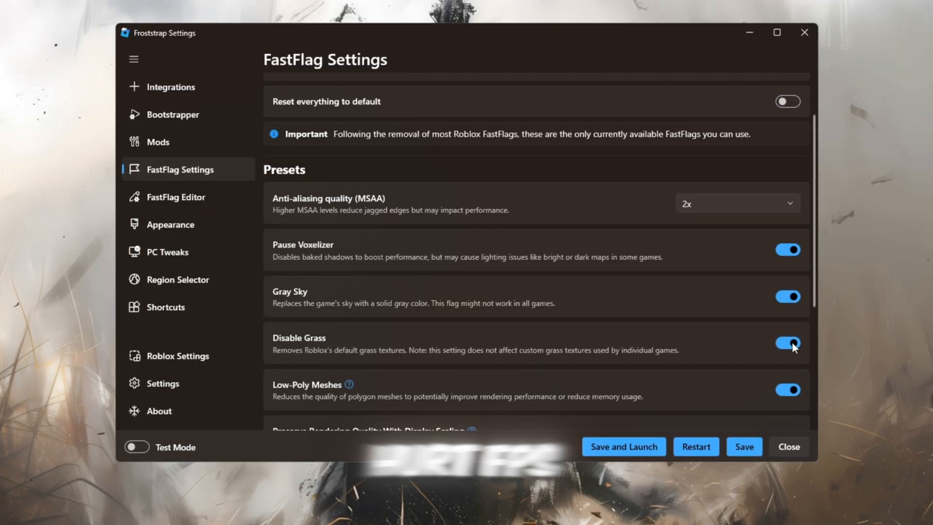
pyautogui.scroll(-3)
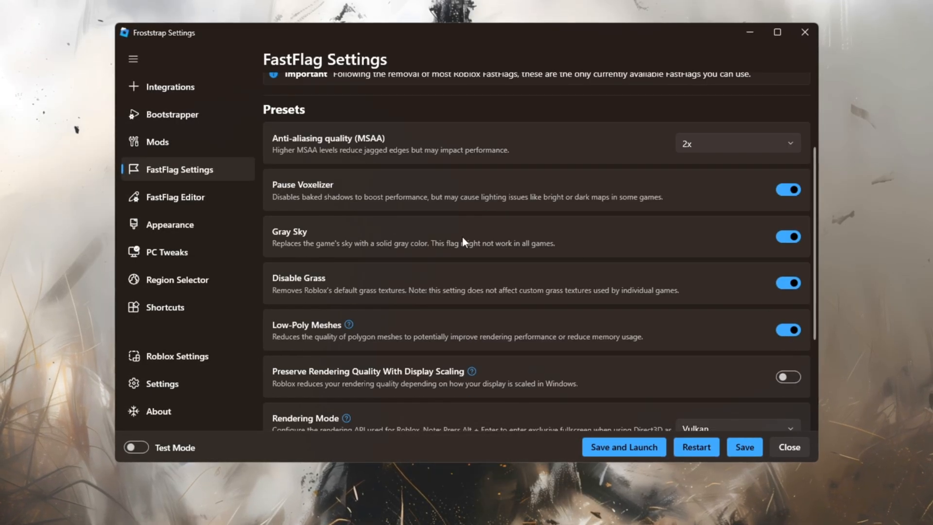
pyautogui.click(788, 330)
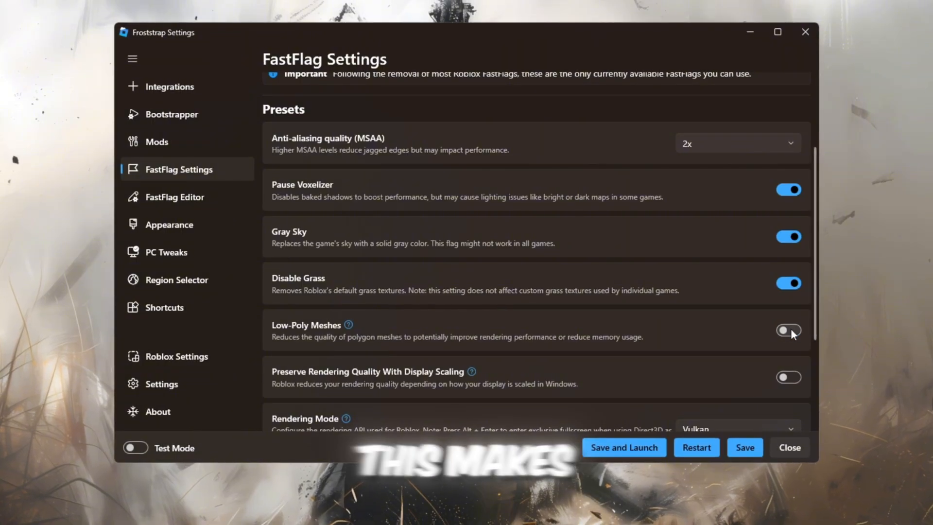
pyautogui.click(789, 331)
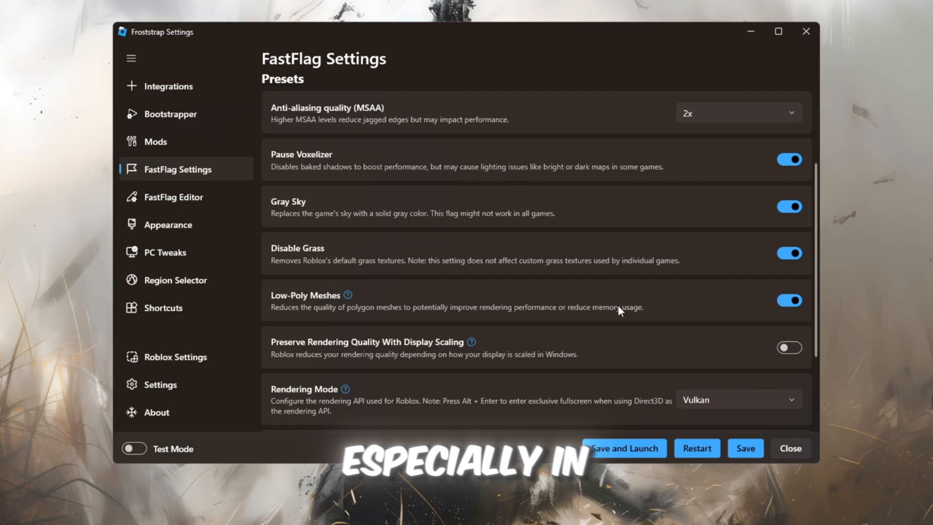
# Step: Set the FastFlag Rendering Mode to Vulkan
pyautogui.scroll(-3)
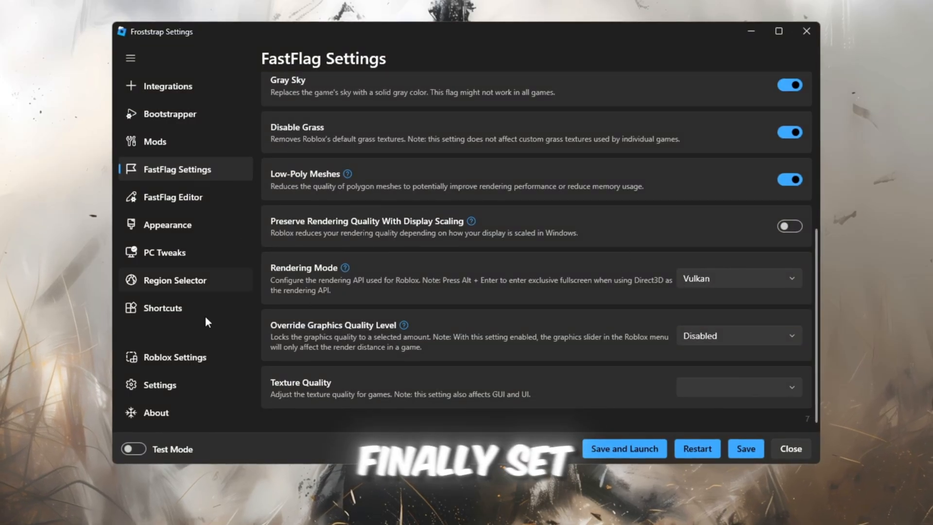
pyautogui.click(738, 278)
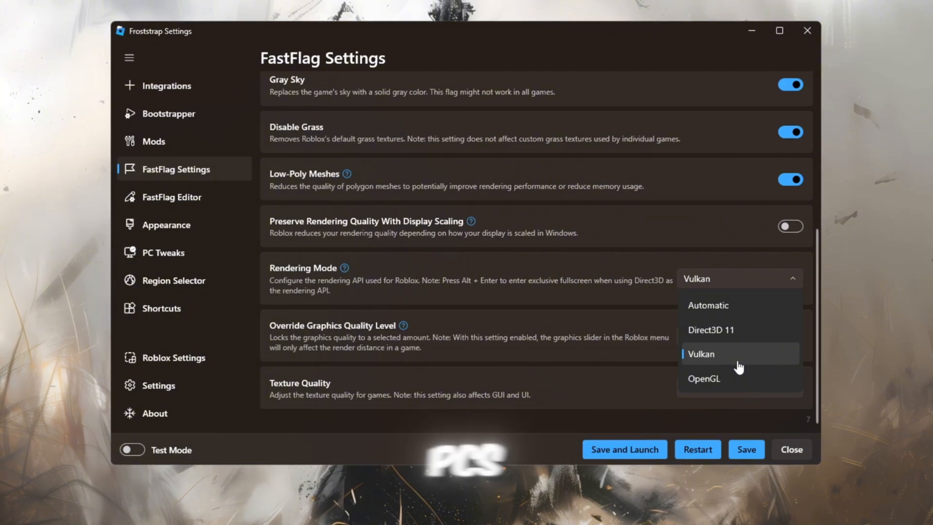
pyautogui.click(165, 225)
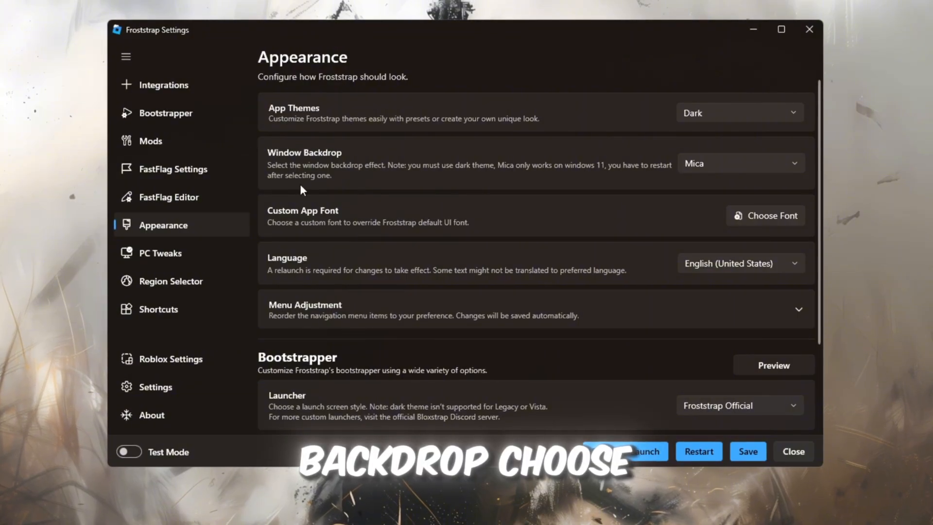
# Step: Keep the Appearance window backdrop set to Mica
pyautogui.click(740, 162)
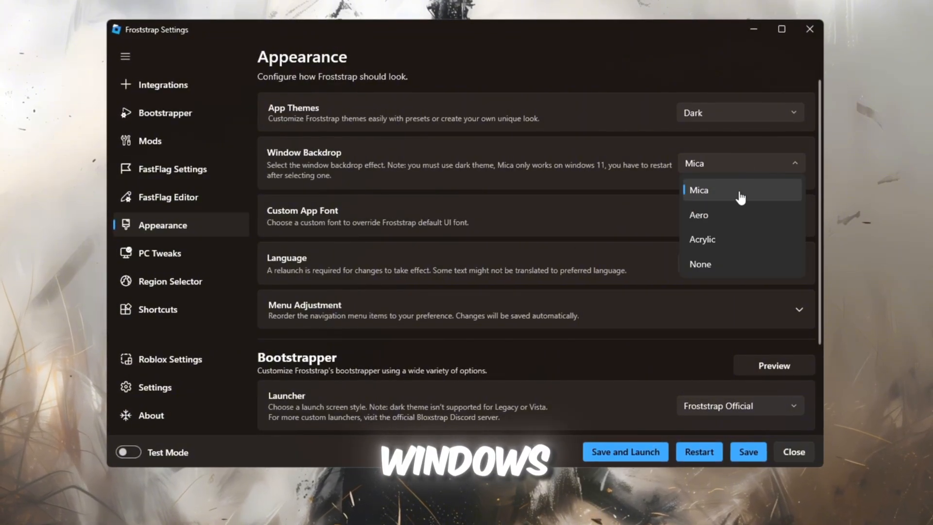
pyautogui.click(699, 190)
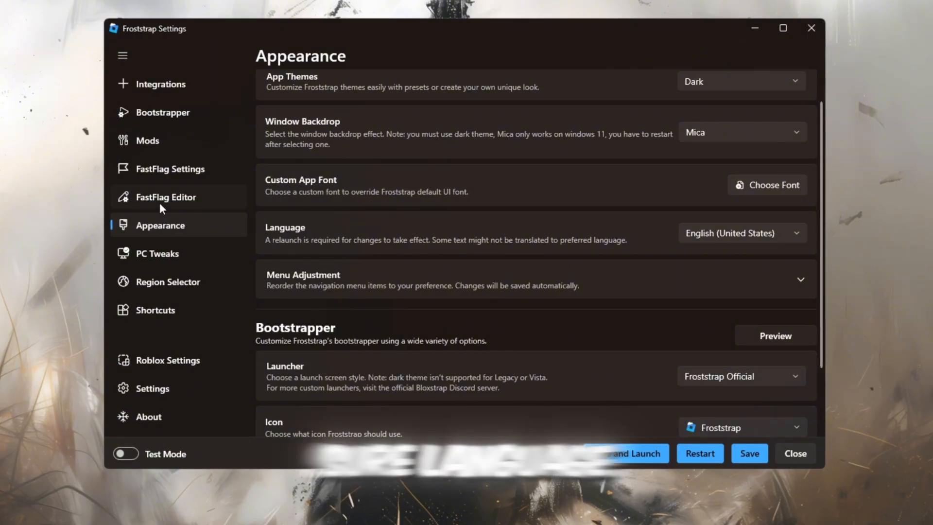
pyautogui.click(740, 233)
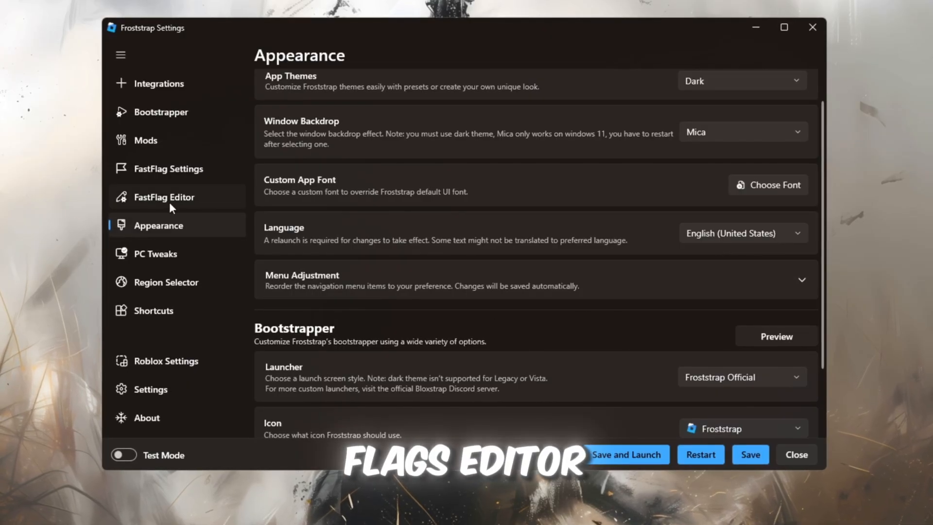
# Step: Import FastFlags as JSON, overwrite conflicting flags, and save the 322-flag list
pyautogui.click(165, 197)
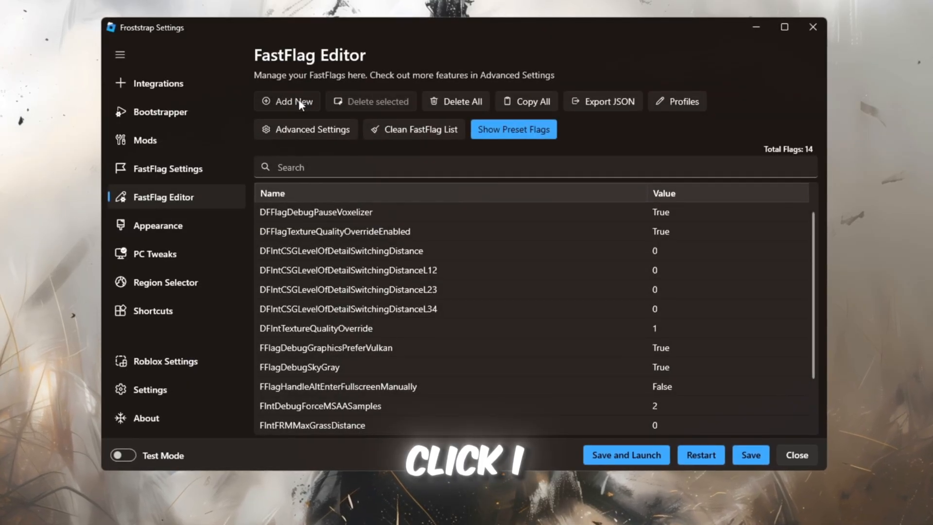
pyautogui.click(287, 101)
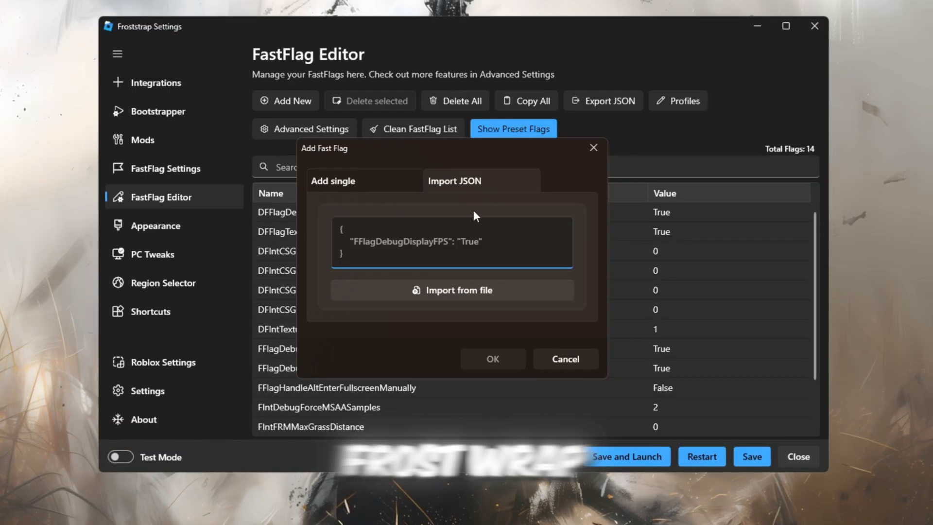
pyautogui.click(493, 359)
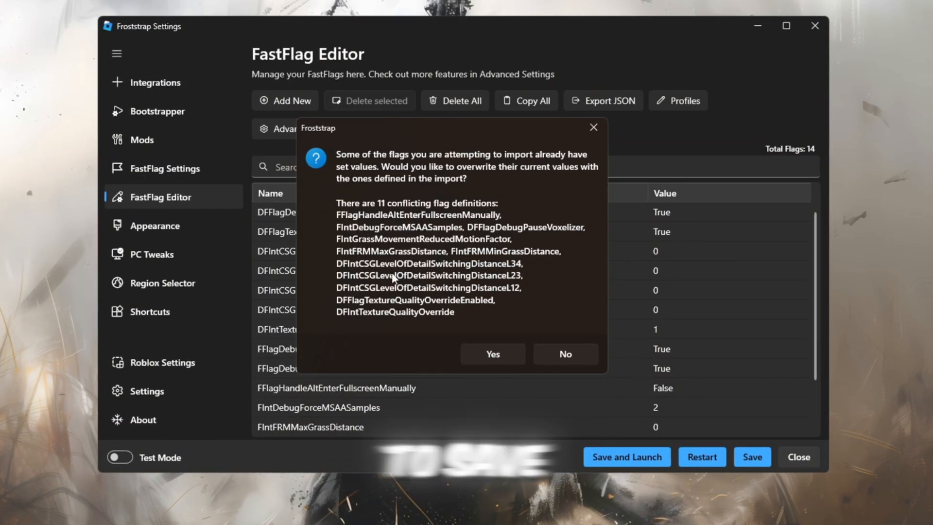
pyautogui.click(493, 354)
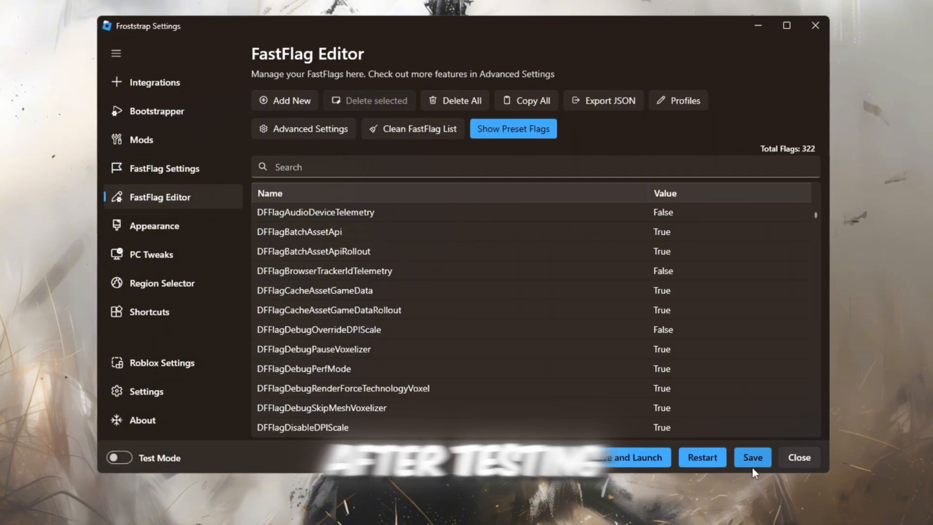
pyautogui.click(752, 458)
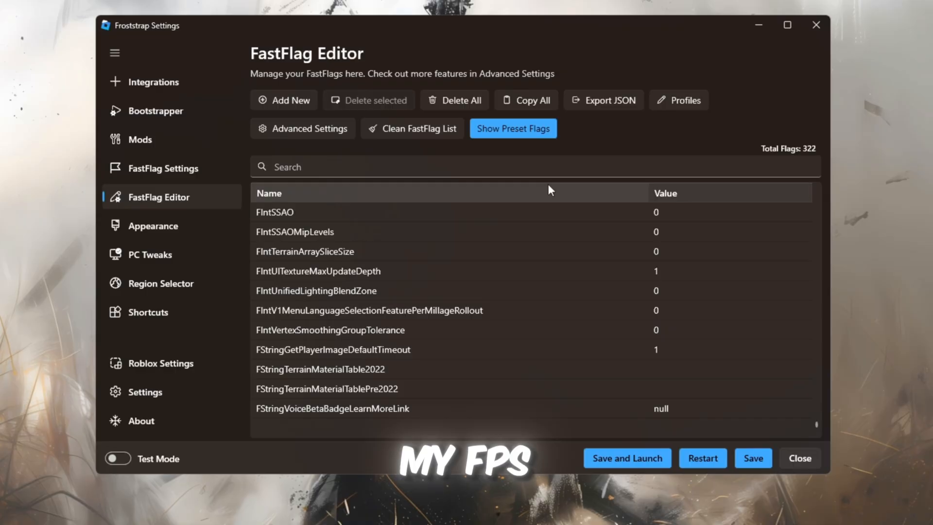
pyautogui.moveTo(909, 106)
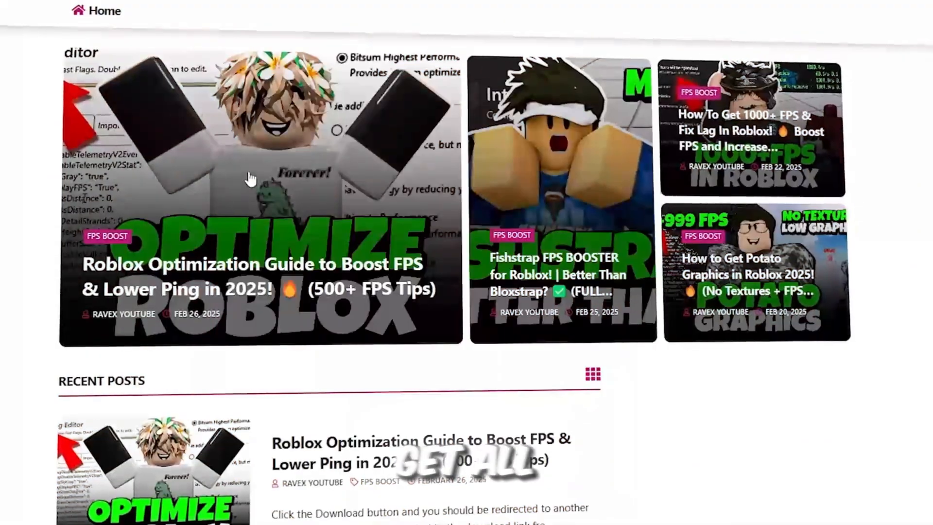
pyautogui.scroll(-3)
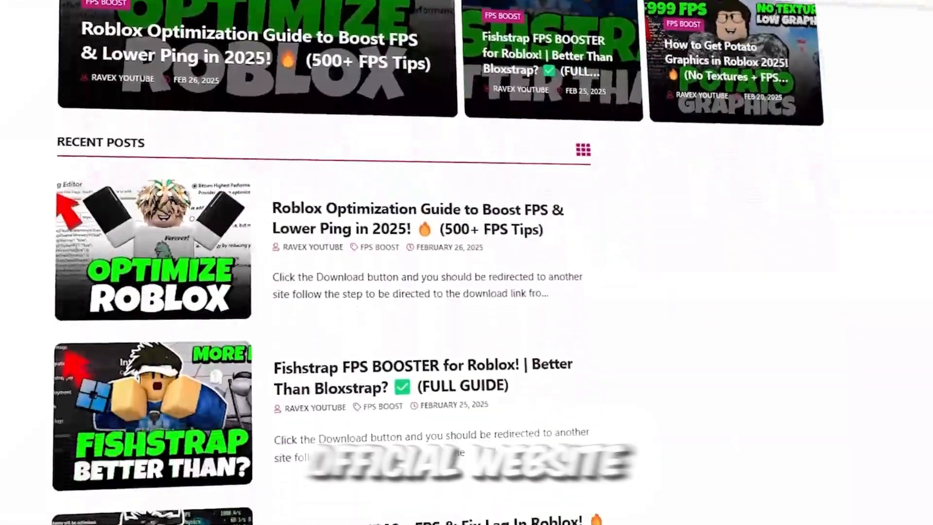
pyautogui.scroll(-3)
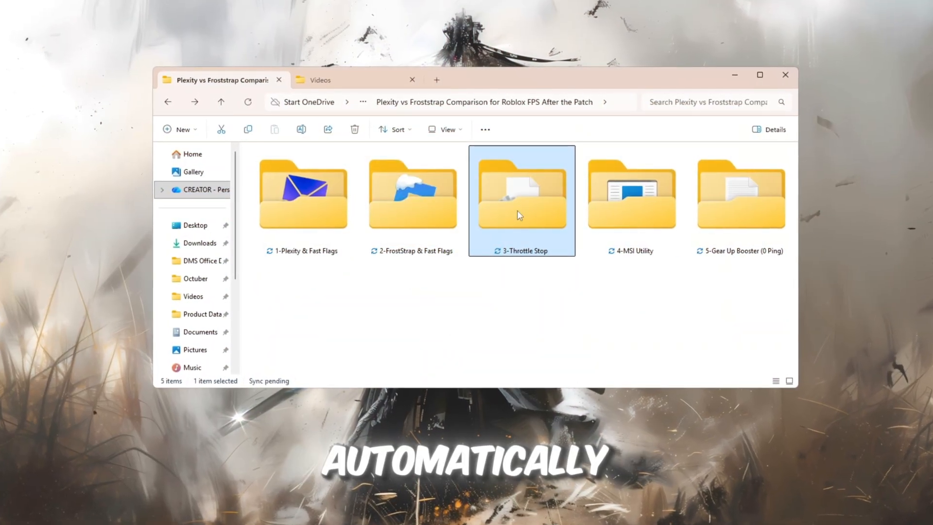
# Step: Open the 3-Throttle Stop folder and launch ThrottleStop 9.7
pyautogui.doubleClick(521, 193)
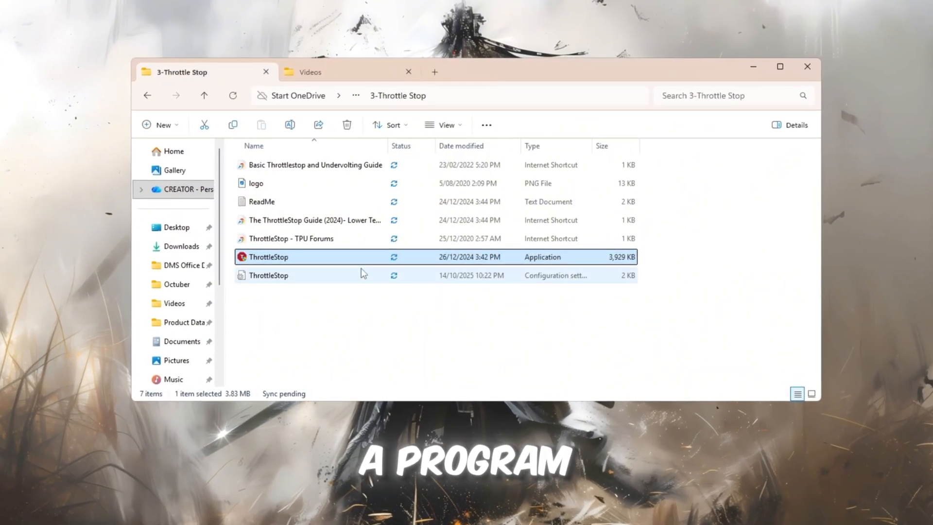
pyautogui.doubleClick(268, 256)
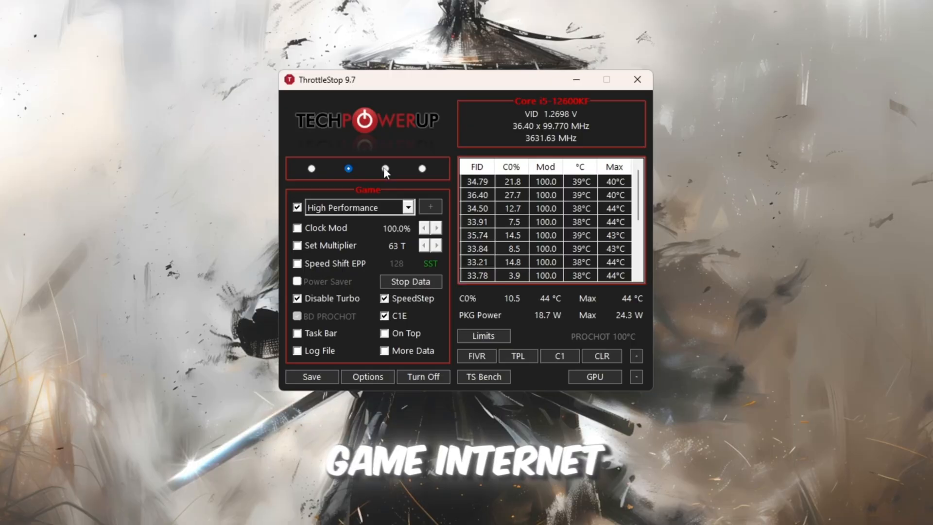
# Step: Use ThrottleStop's Game profile with High Performance and Disable Turbo on, then minimize it
pyautogui.click(421, 169)
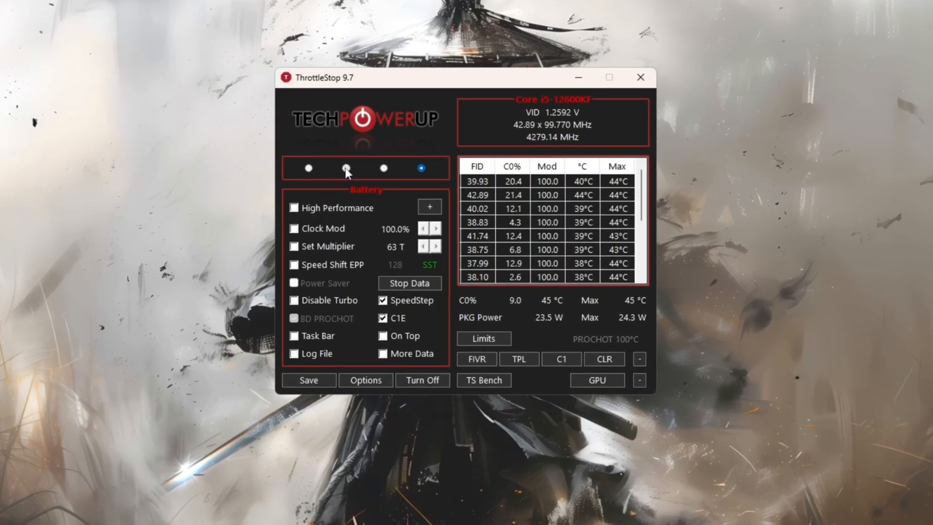
pyautogui.click(344, 168)
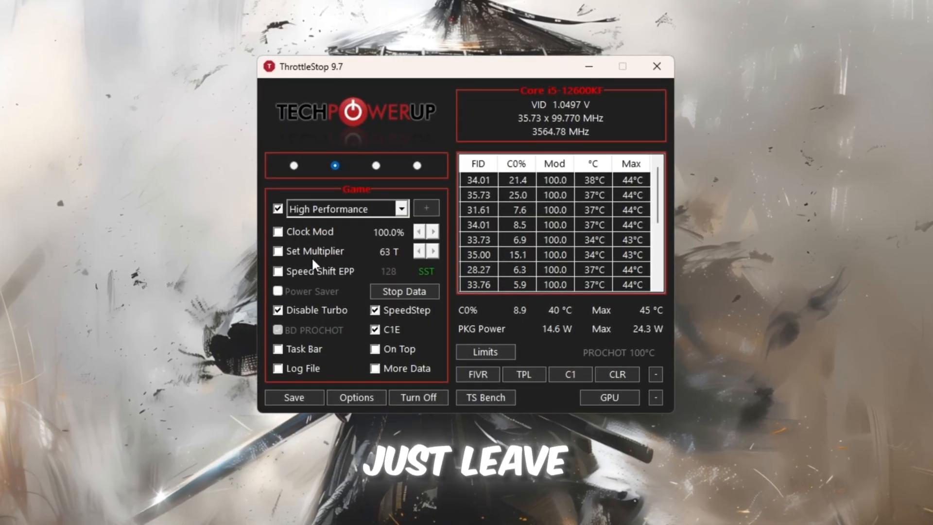
pyautogui.click(274, 312)
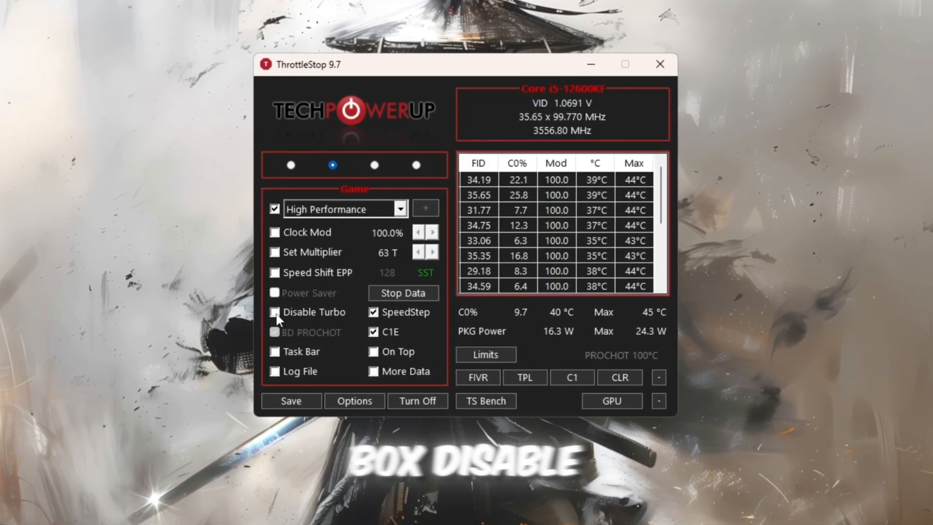
pyautogui.click(272, 313)
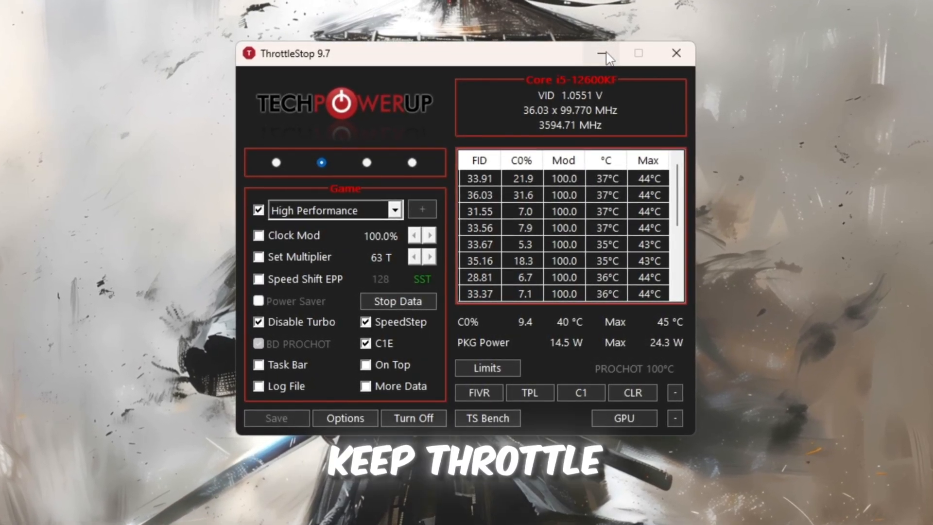
pyautogui.moveTo(608, 53)
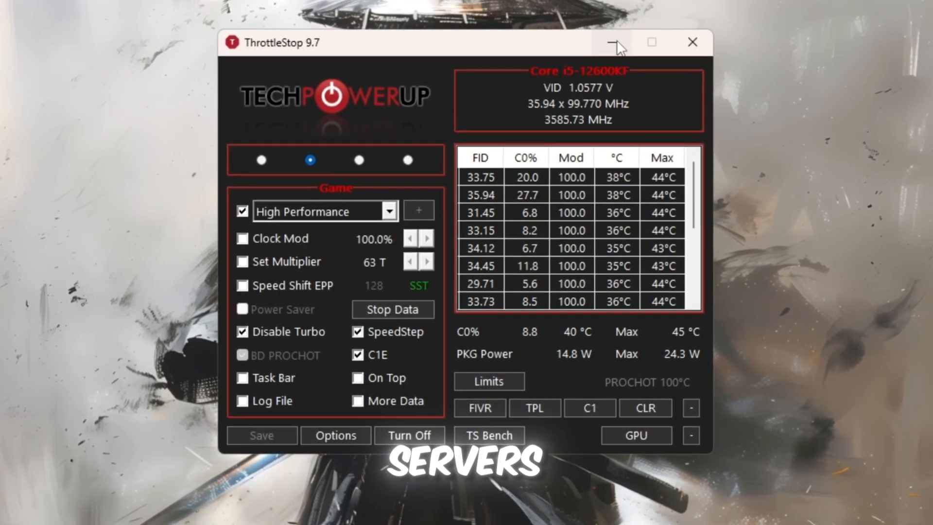
pyautogui.click(616, 42)
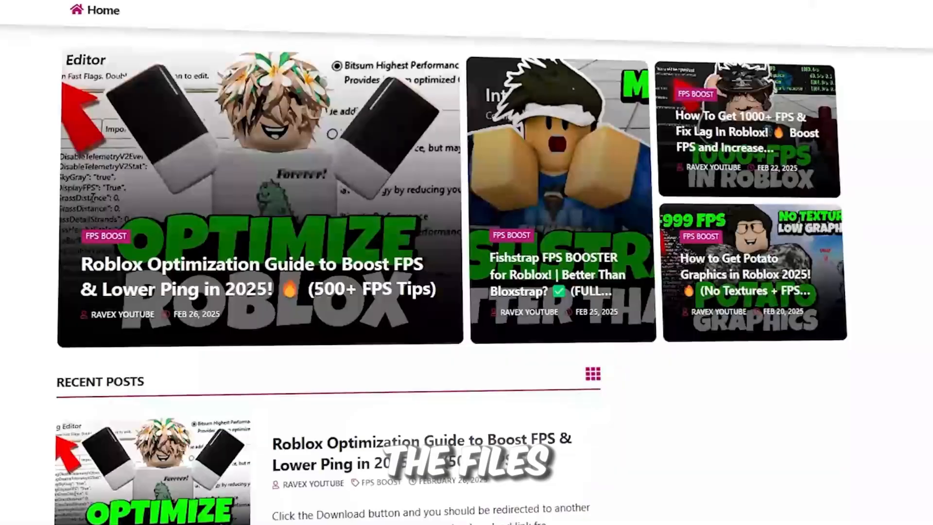
pyautogui.scroll(-3)
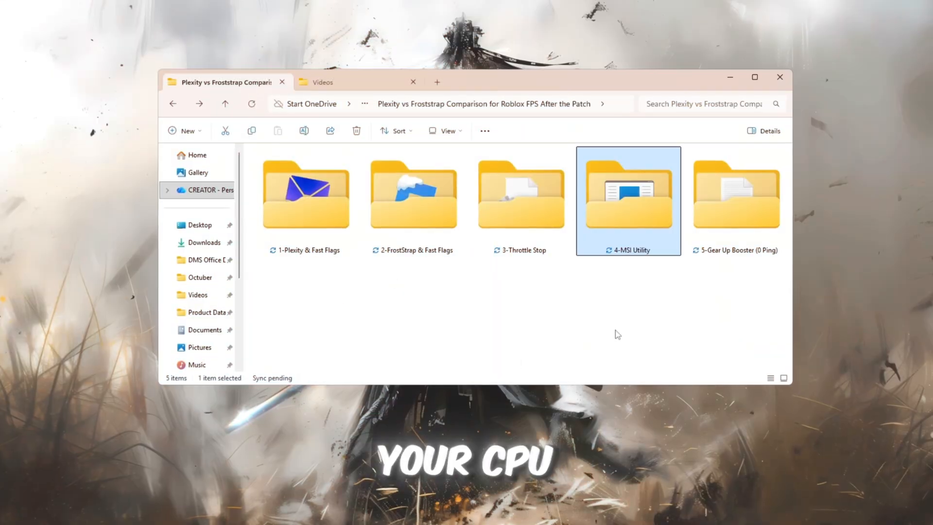
# Step: Run MSI Mode Utility 3.0 from 4-MSI Utility as administrator, approving the UAC prompt
pyautogui.doubleClick(628, 194)
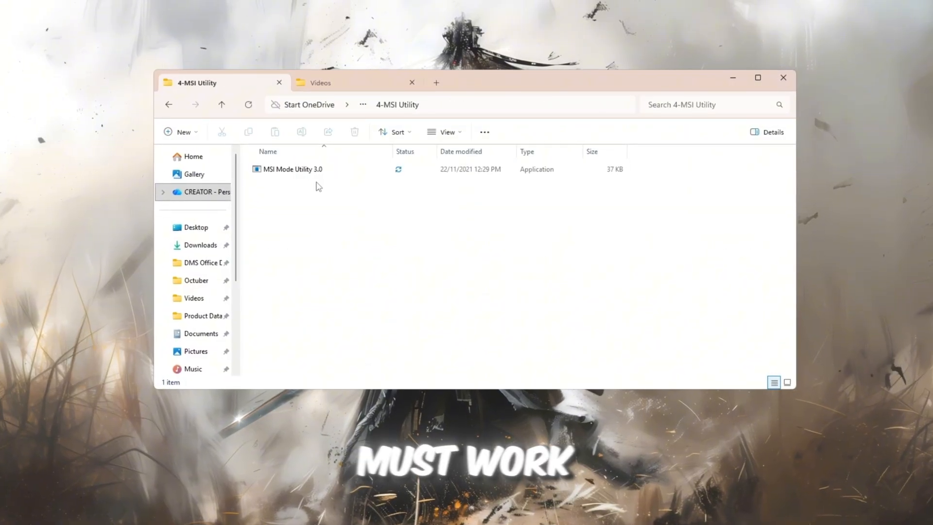
pyautogui.click(290, 171)
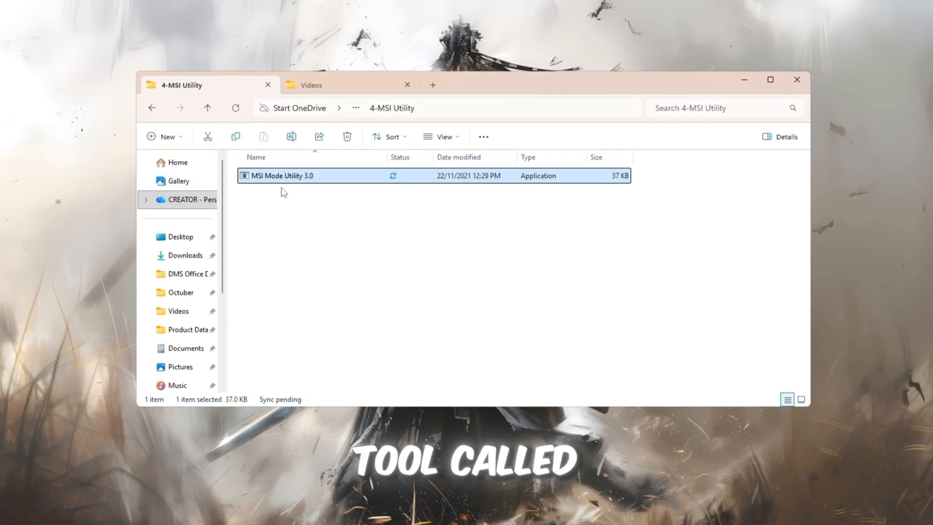
pyautogui.rightClick(283, 176)
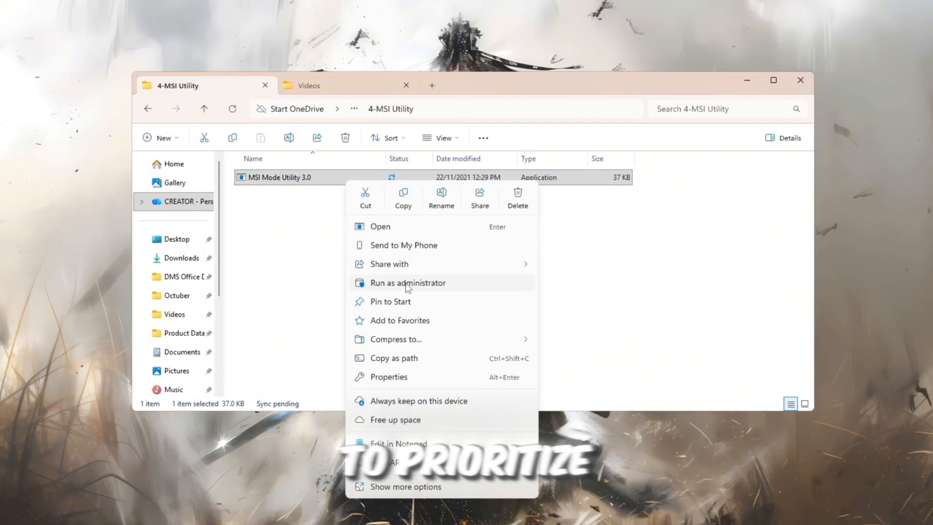
pyautogui.click(408, 283)
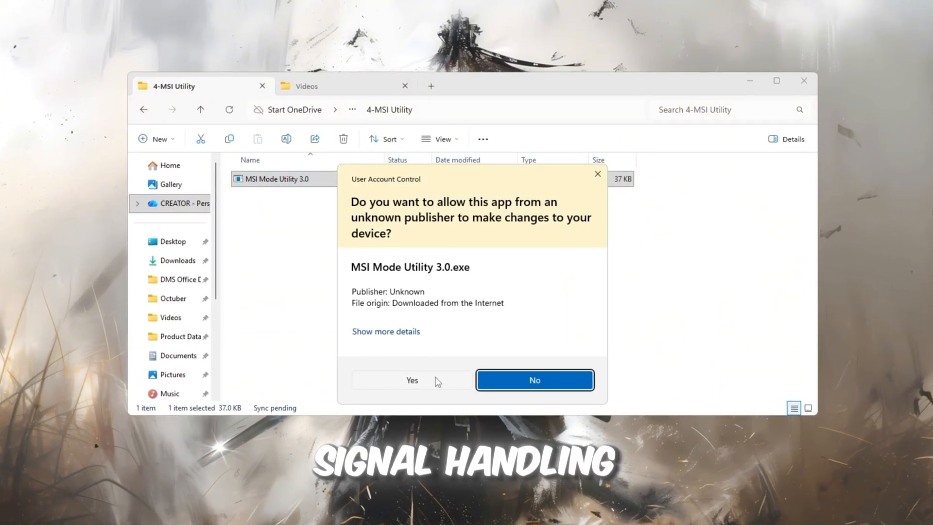
pyautogui.click(411, 379)
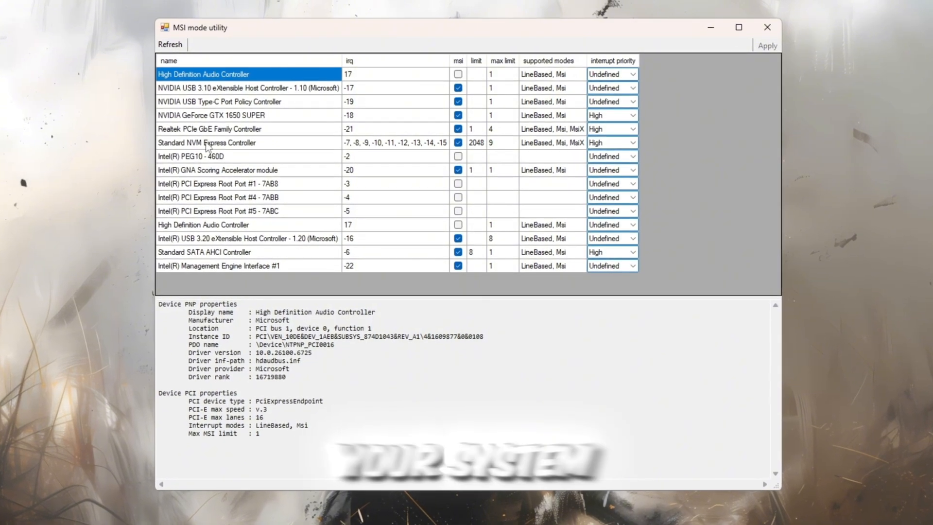
# Step: Select the GTX 1650 SUPER row and enable MSI mode with High priority
pyautogui.click(209, 116)
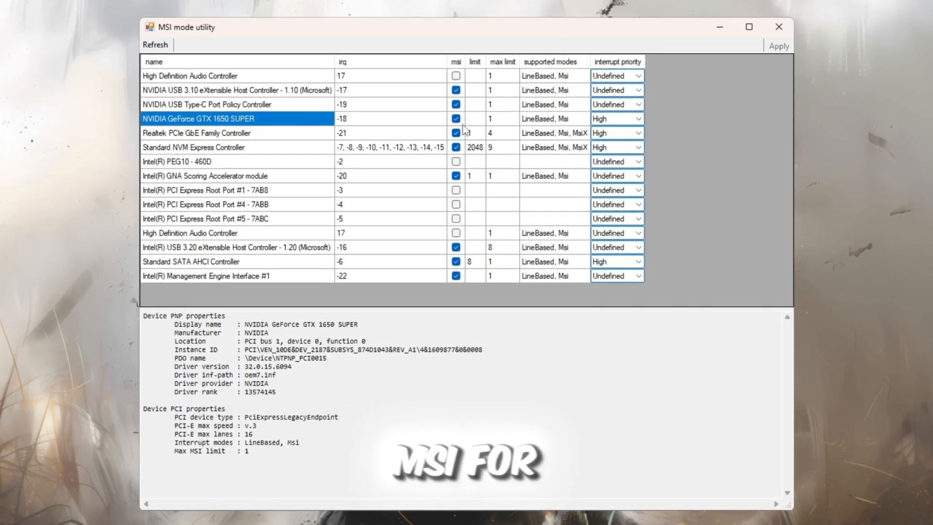
pyautogui.click(617, 119)
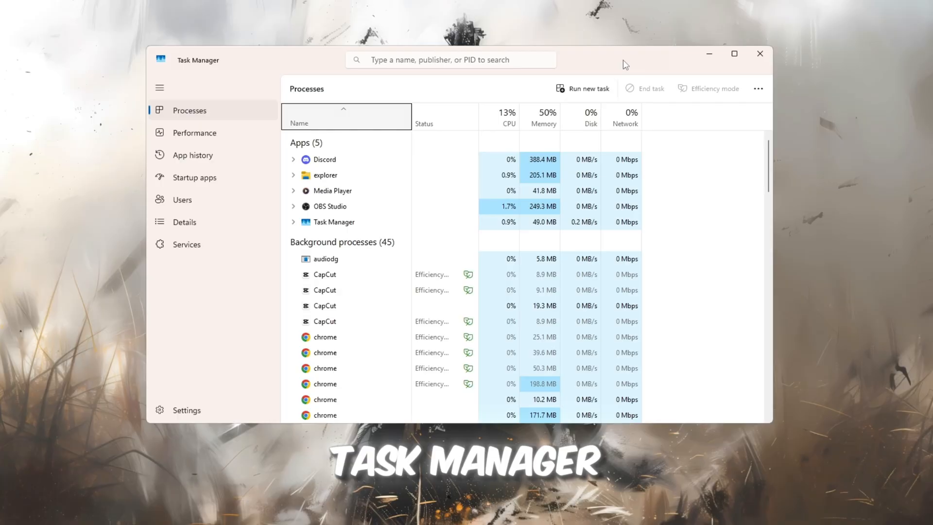
# Step: List the startup apps and bring up the Disable menu for the enabled Update entry
pyautogui.click(194, 178)
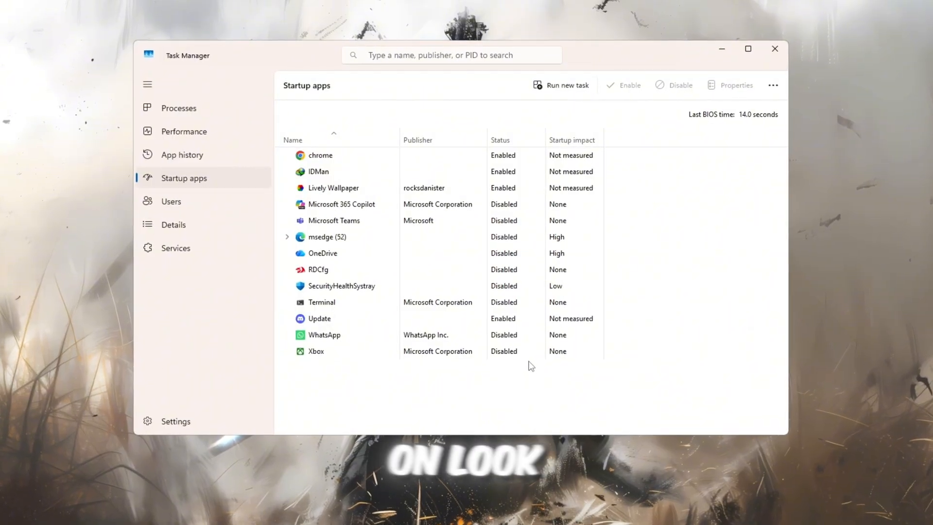
pyautogui.click(320, 155)
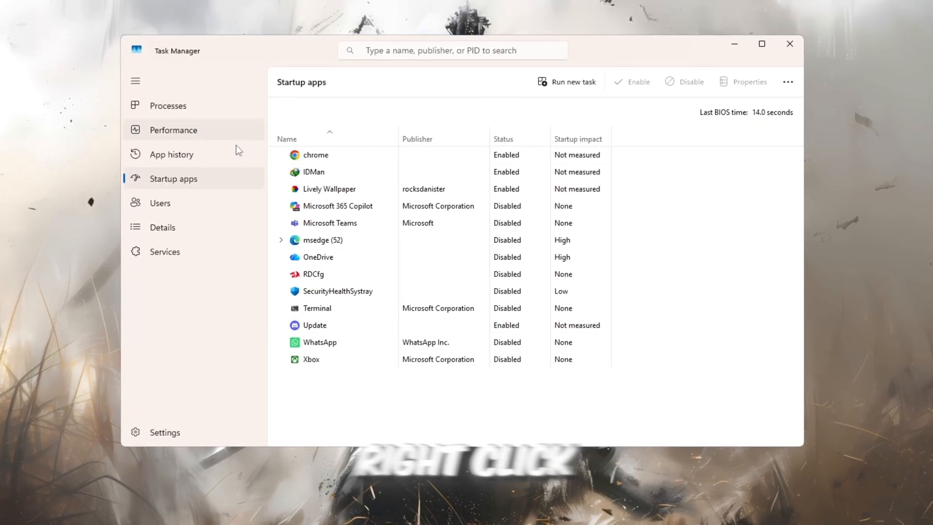
pyautogui.rightClick(314, 328)
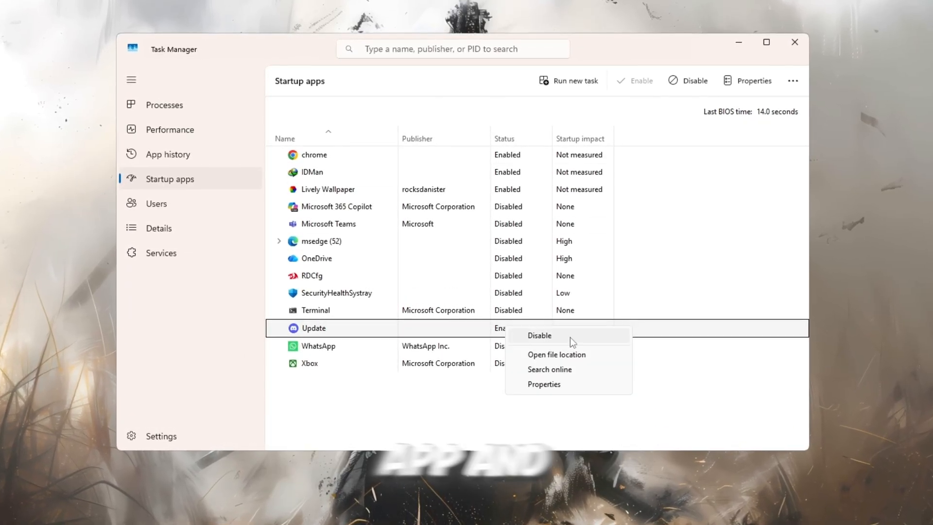